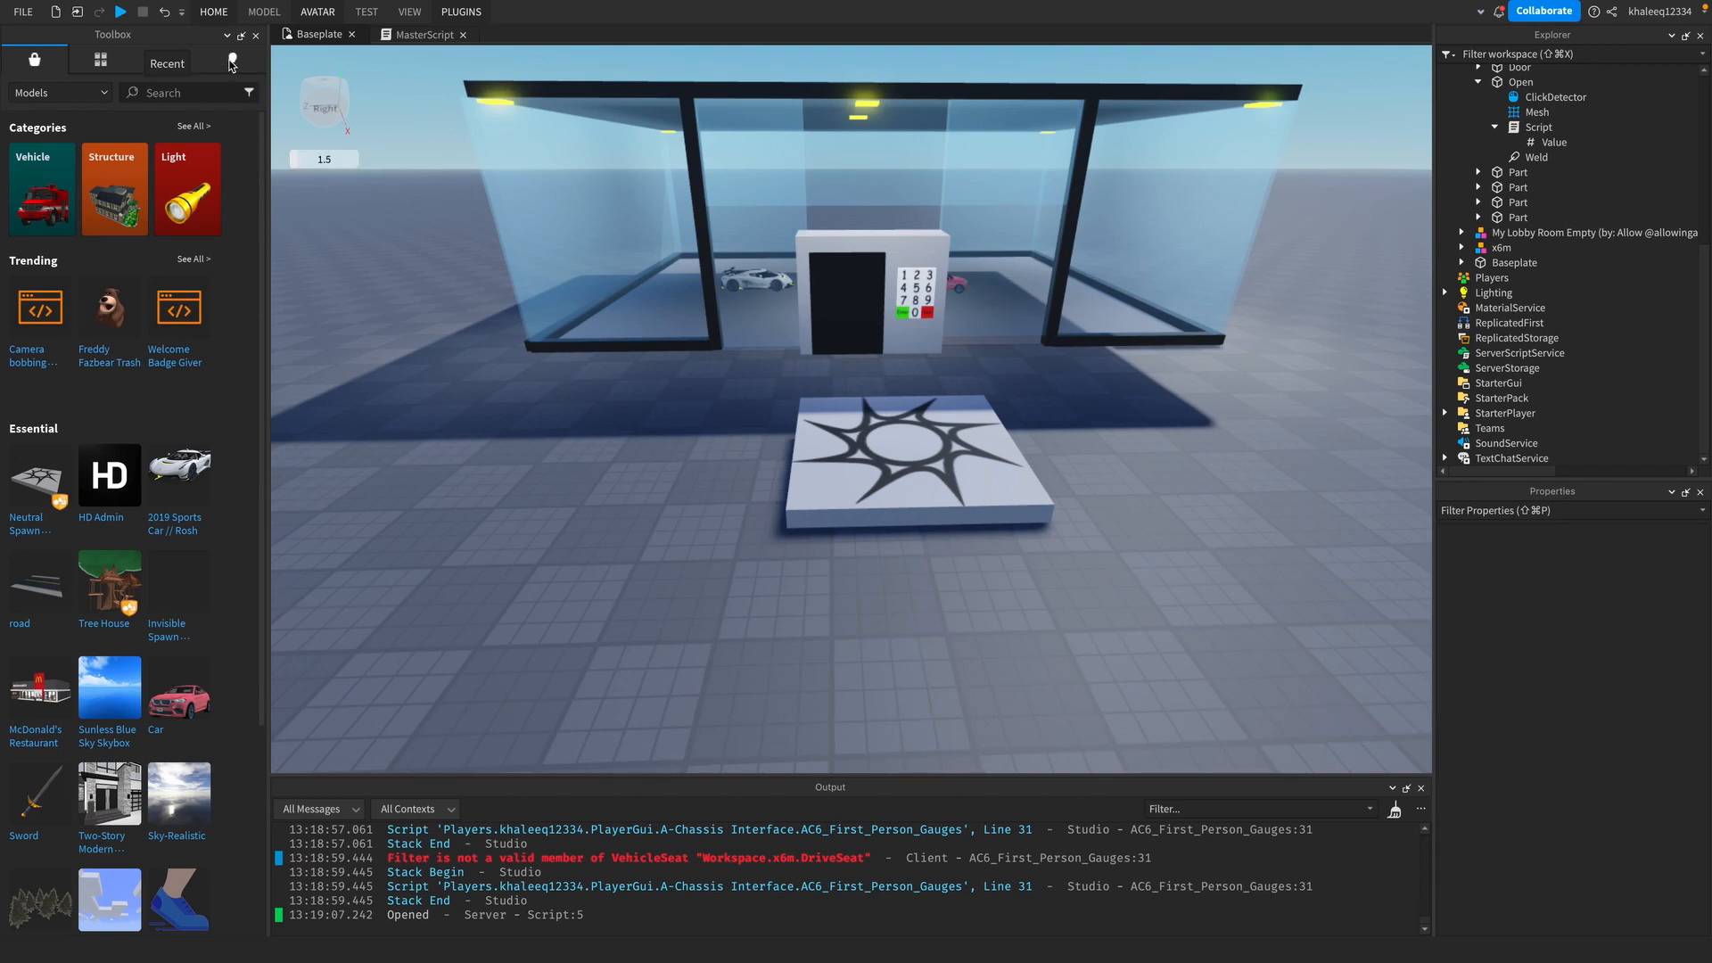
Step: Insert a blocky rig character named Rig via Rig Builder beside the door booth
click(212, 12)
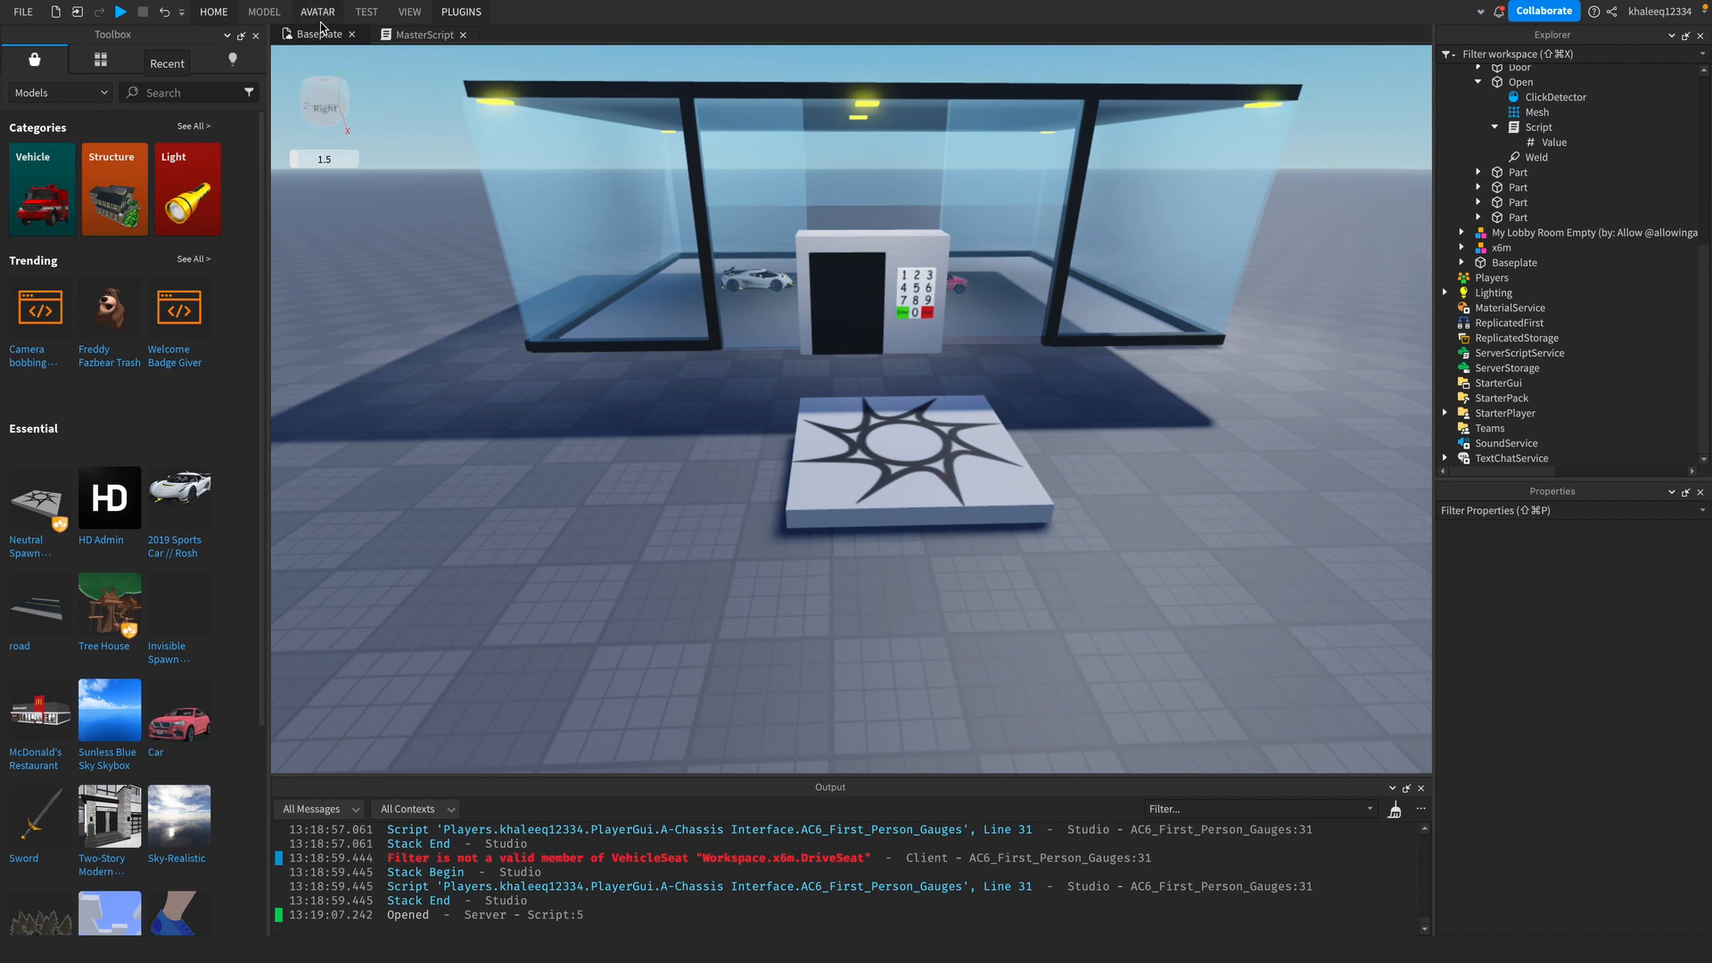
click(317, 12)
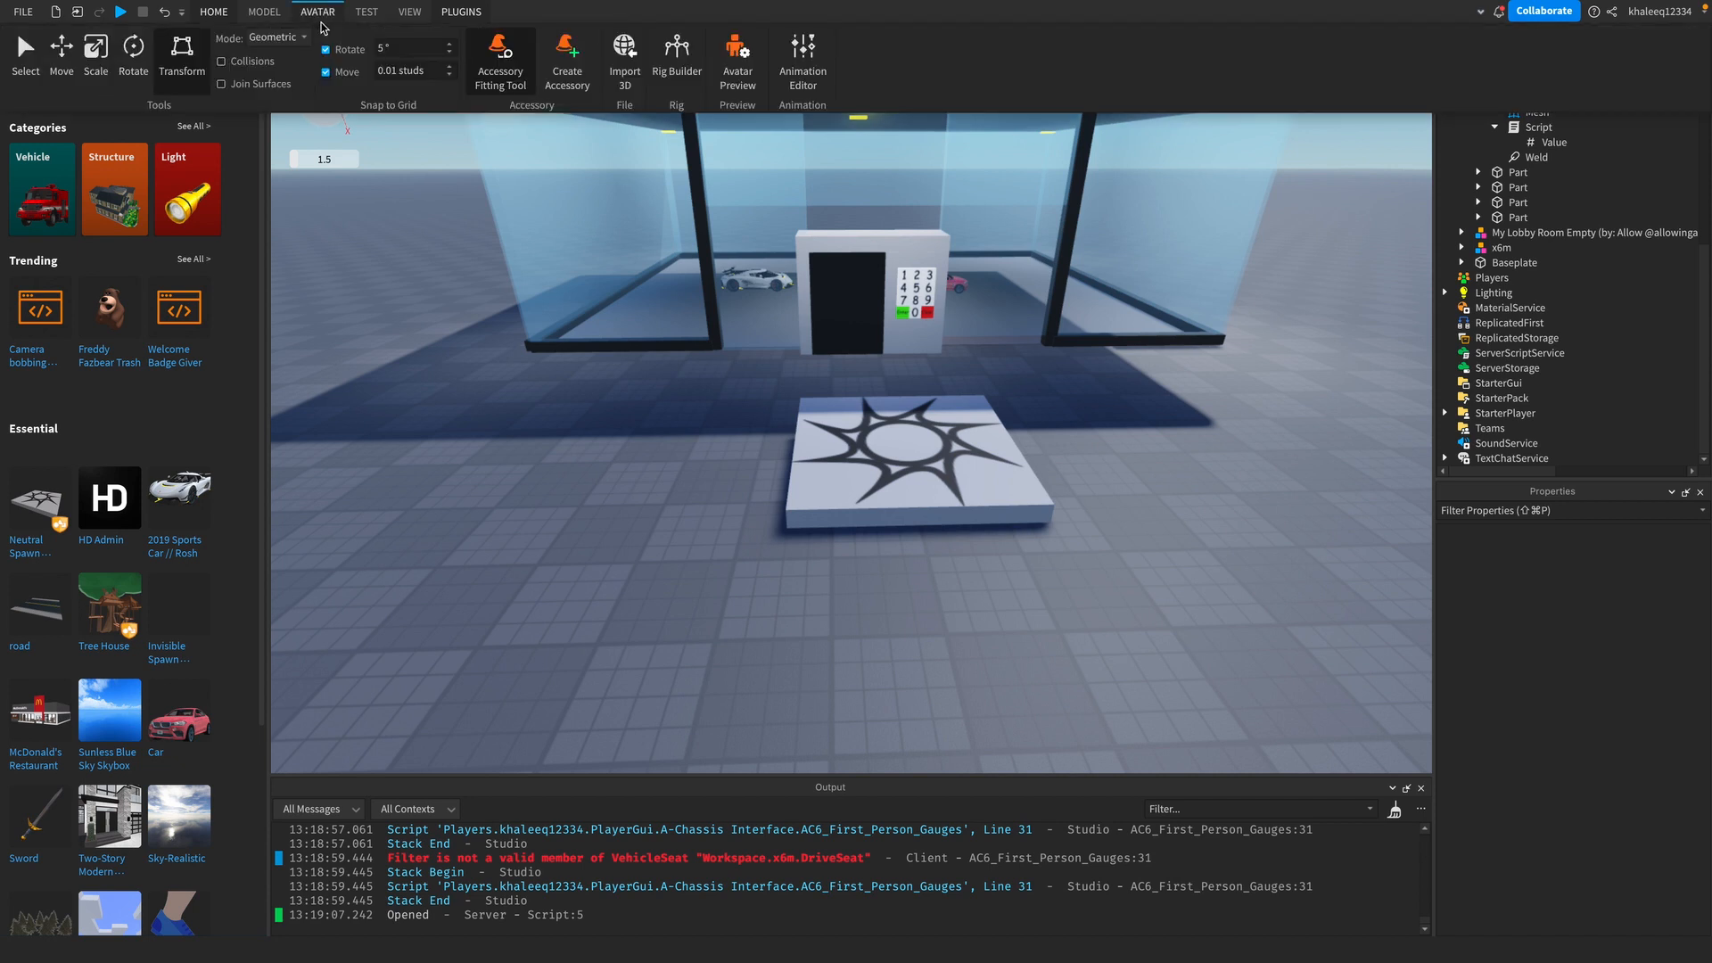
mouse_move(676, 61)
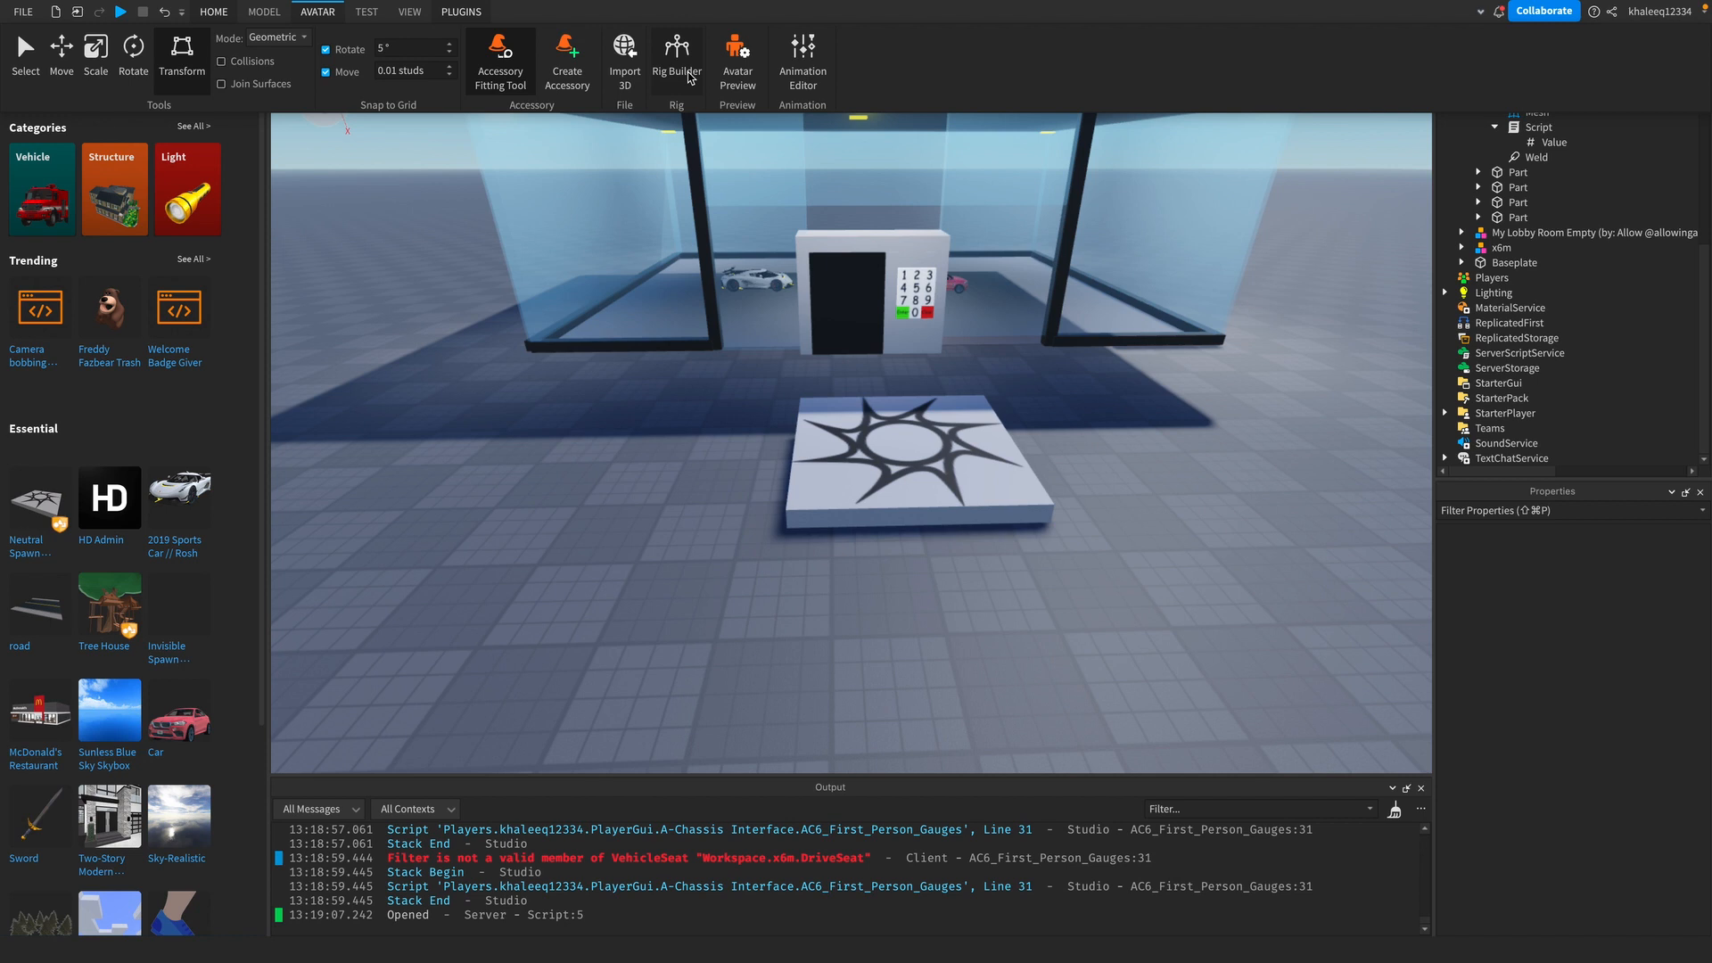
click(678, 52)
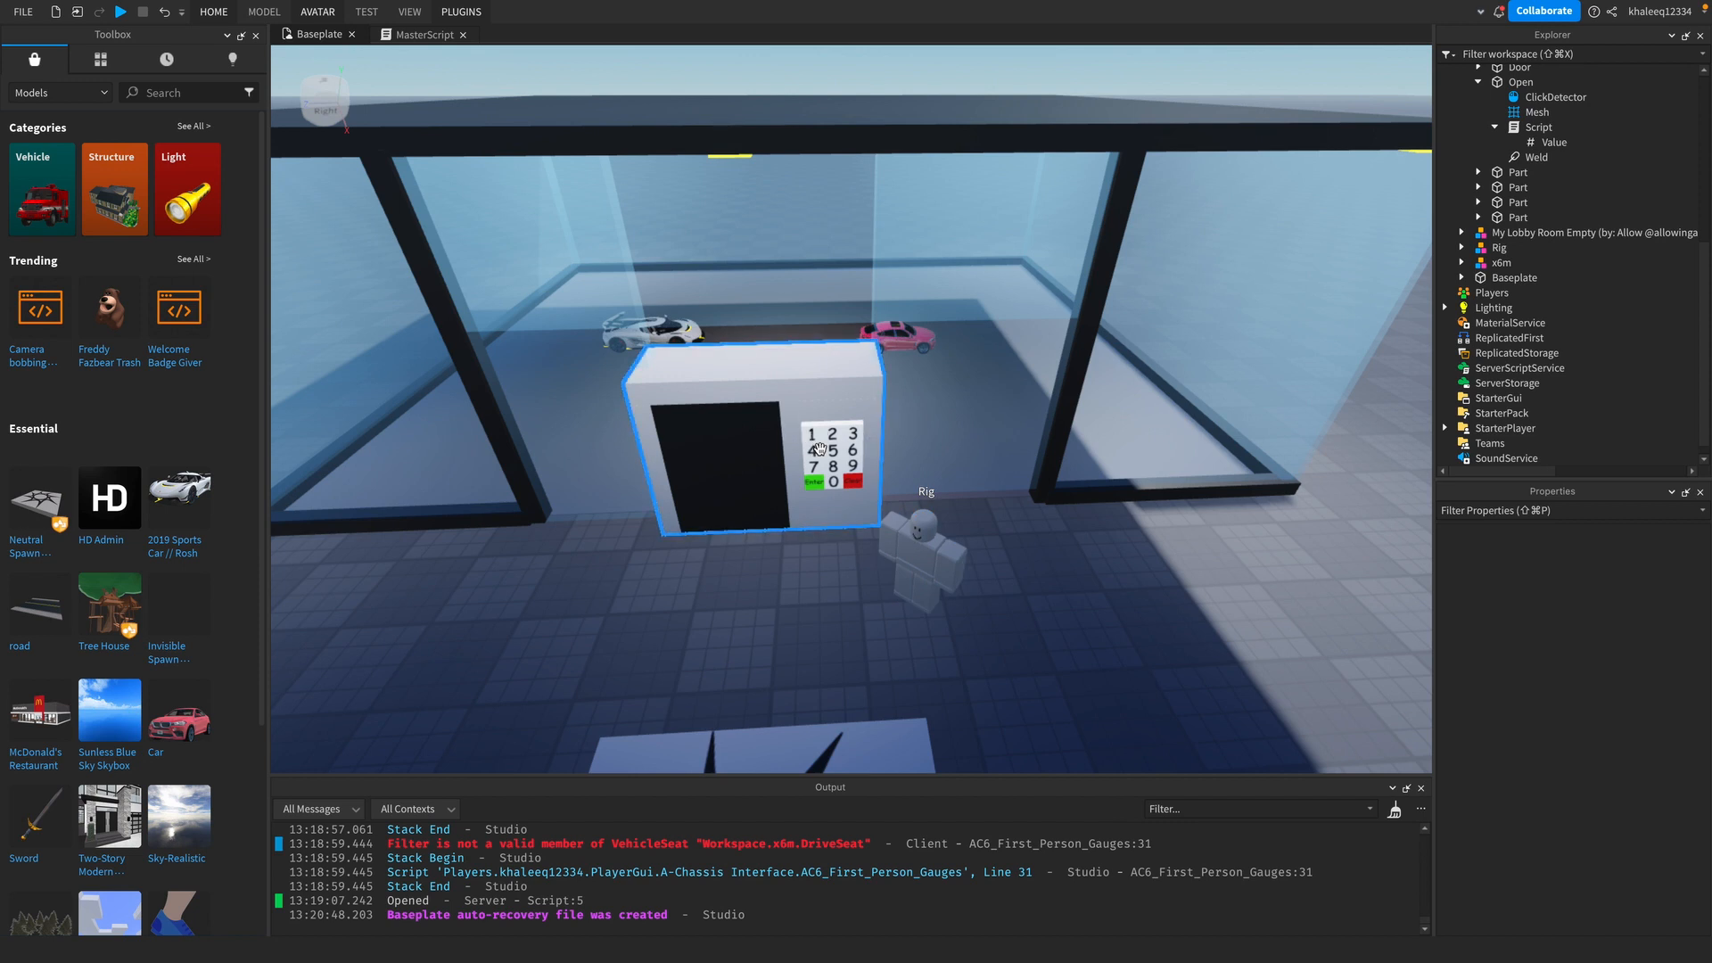
Step: Add a Dialog object inside the Rig's Head and select it for editing
click(1498, 246)
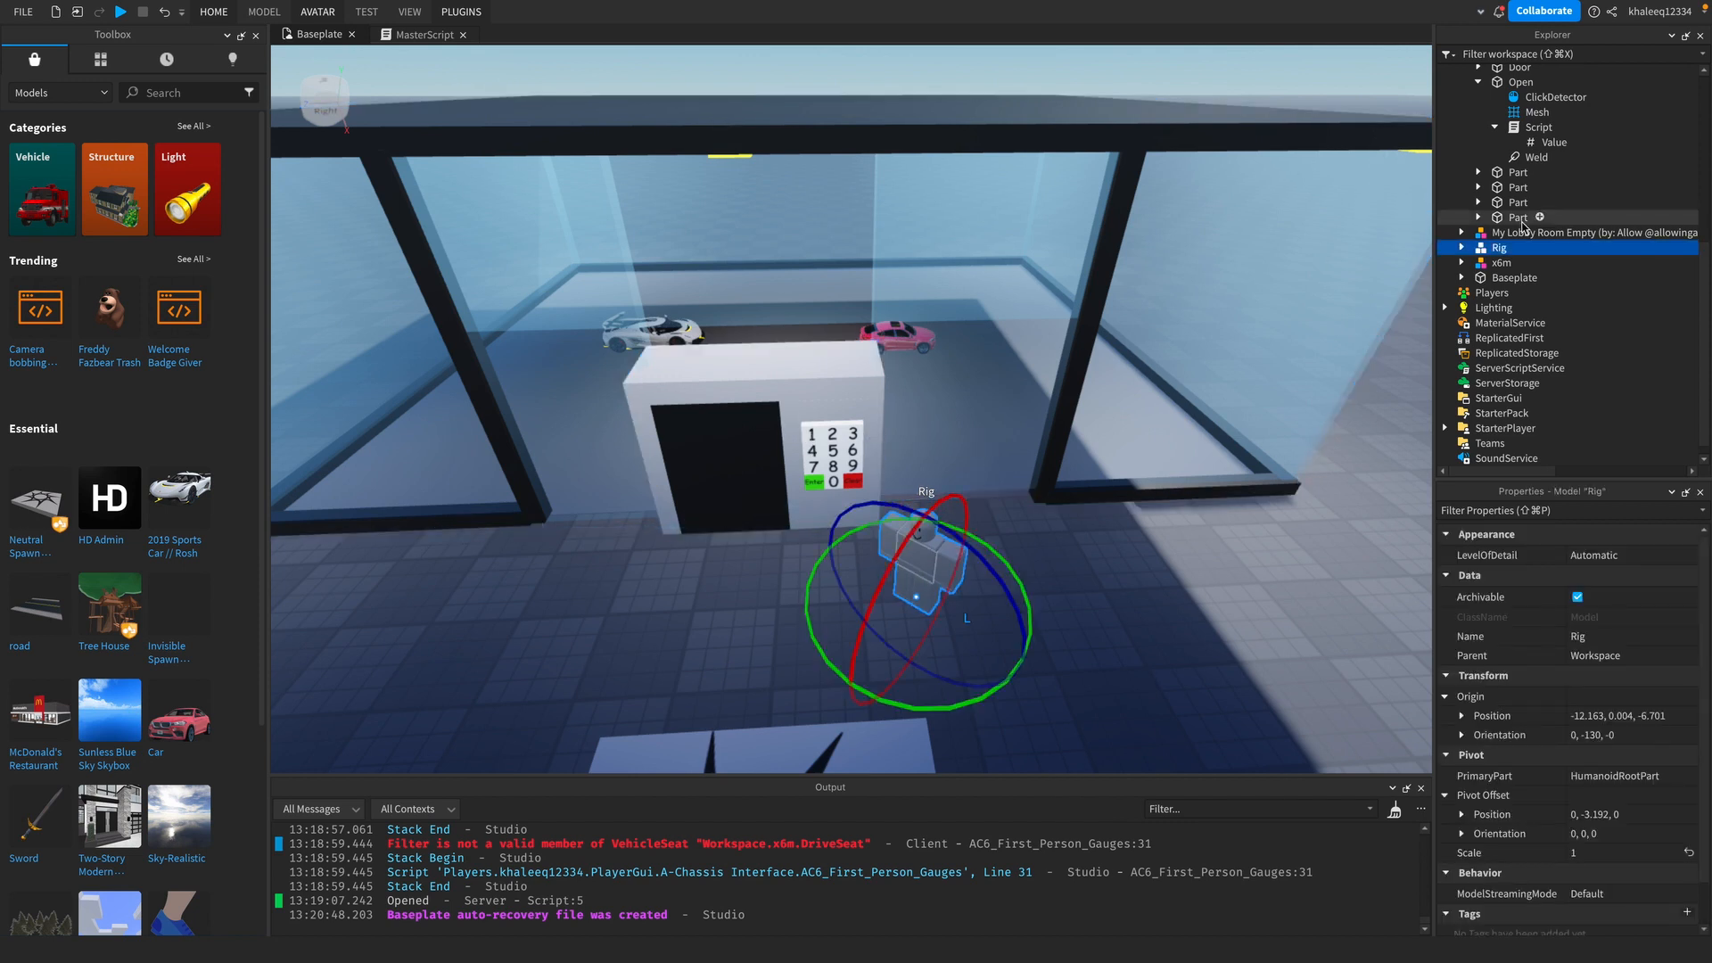
click(1463, 247)
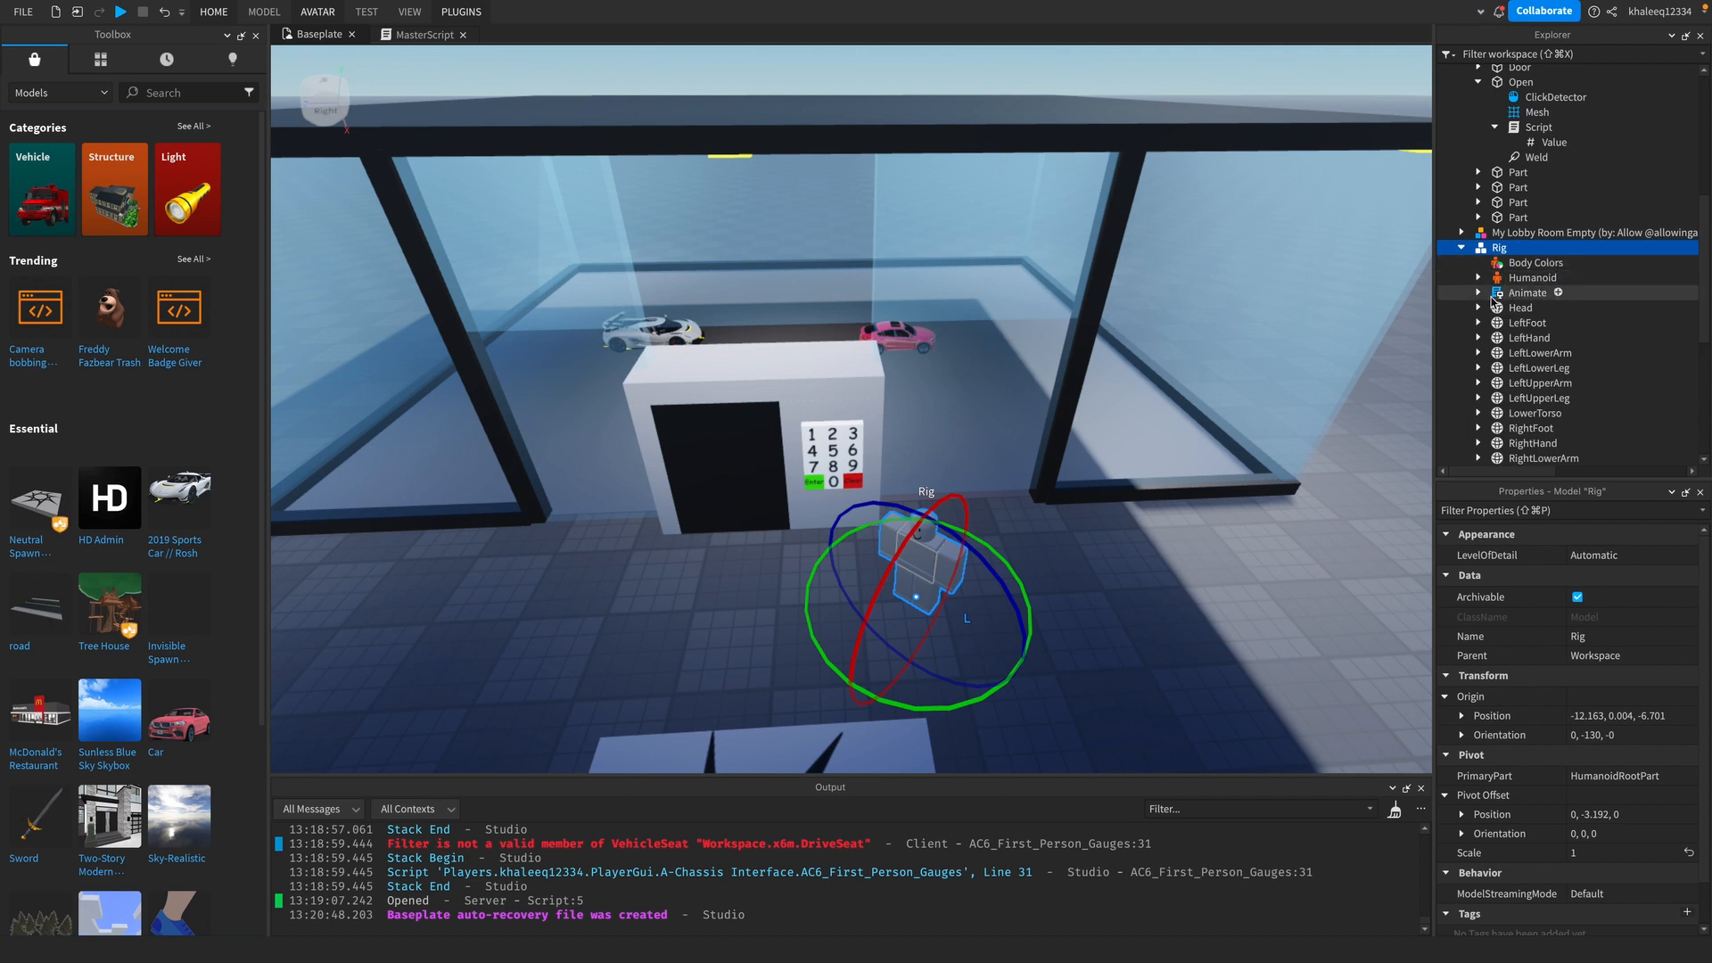
click(1480, 306)
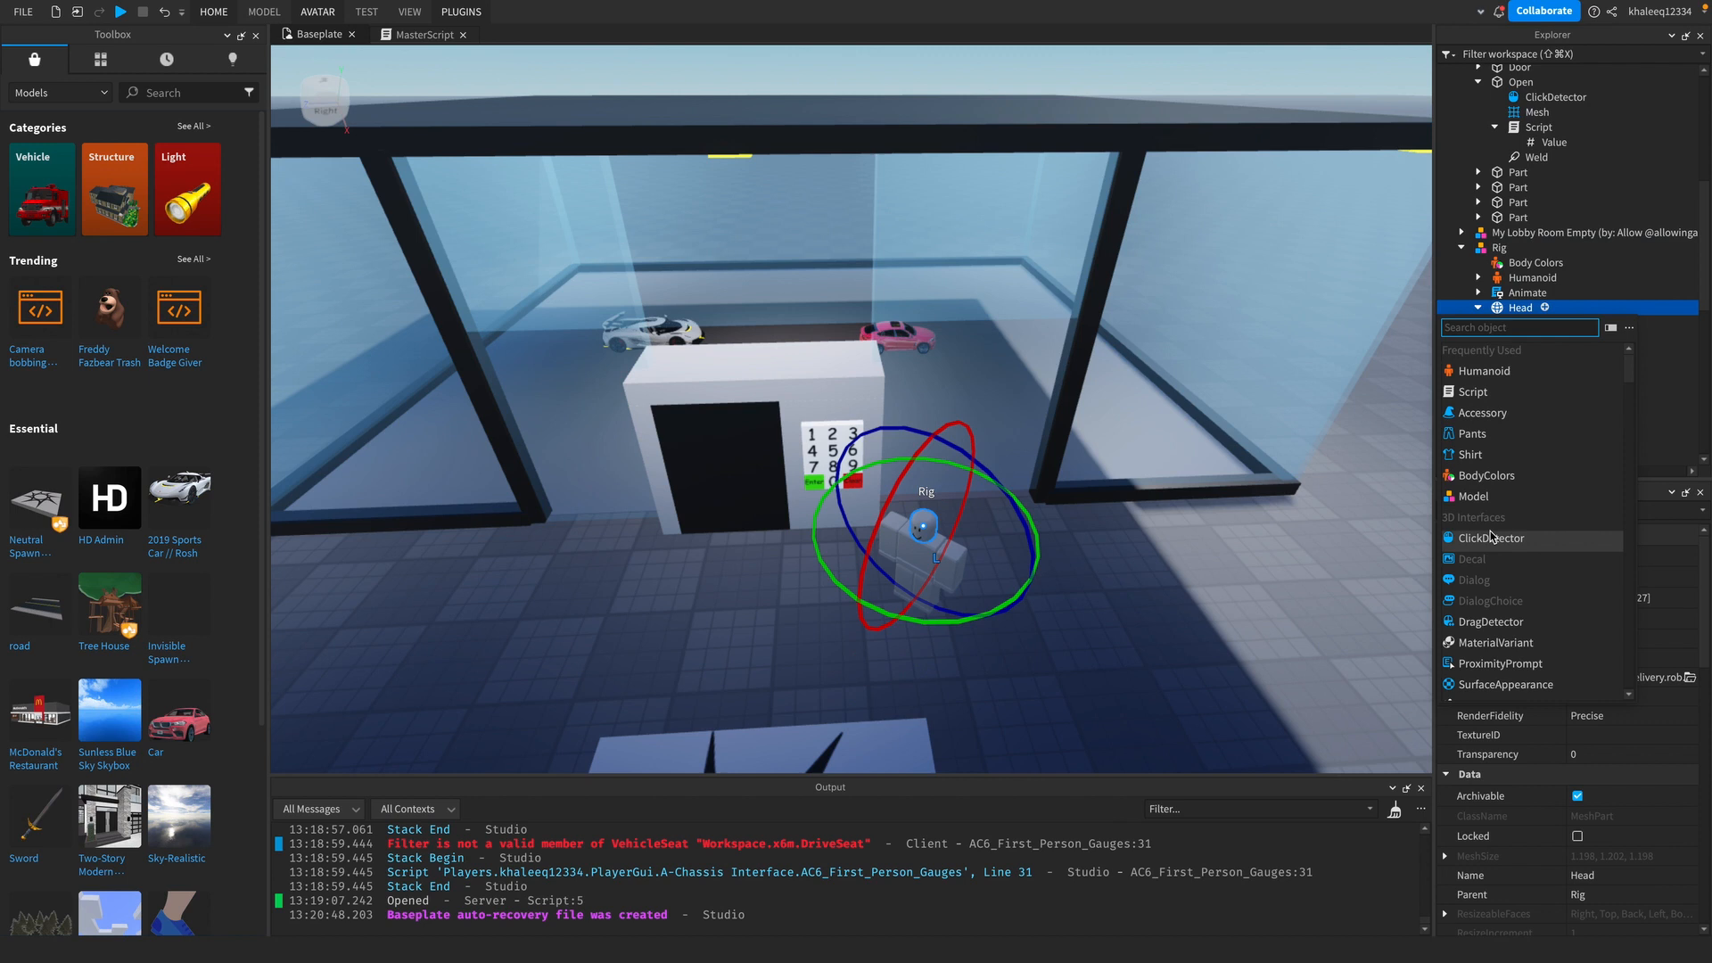
text(di)
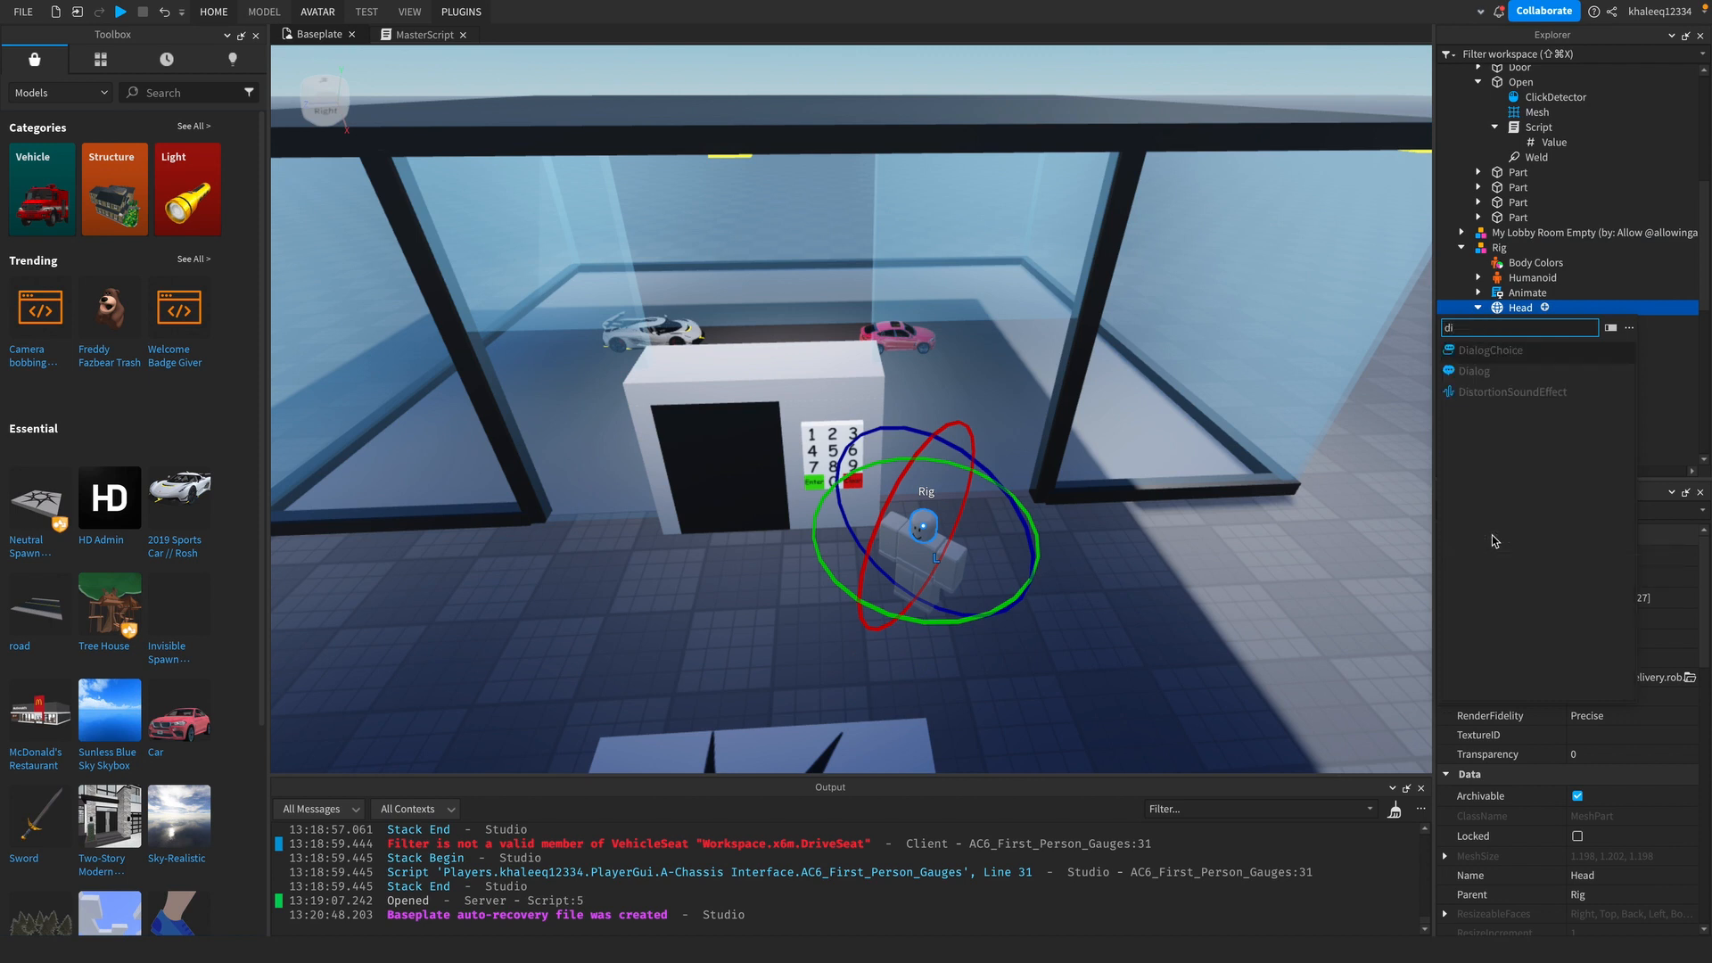
click(1480, 223)
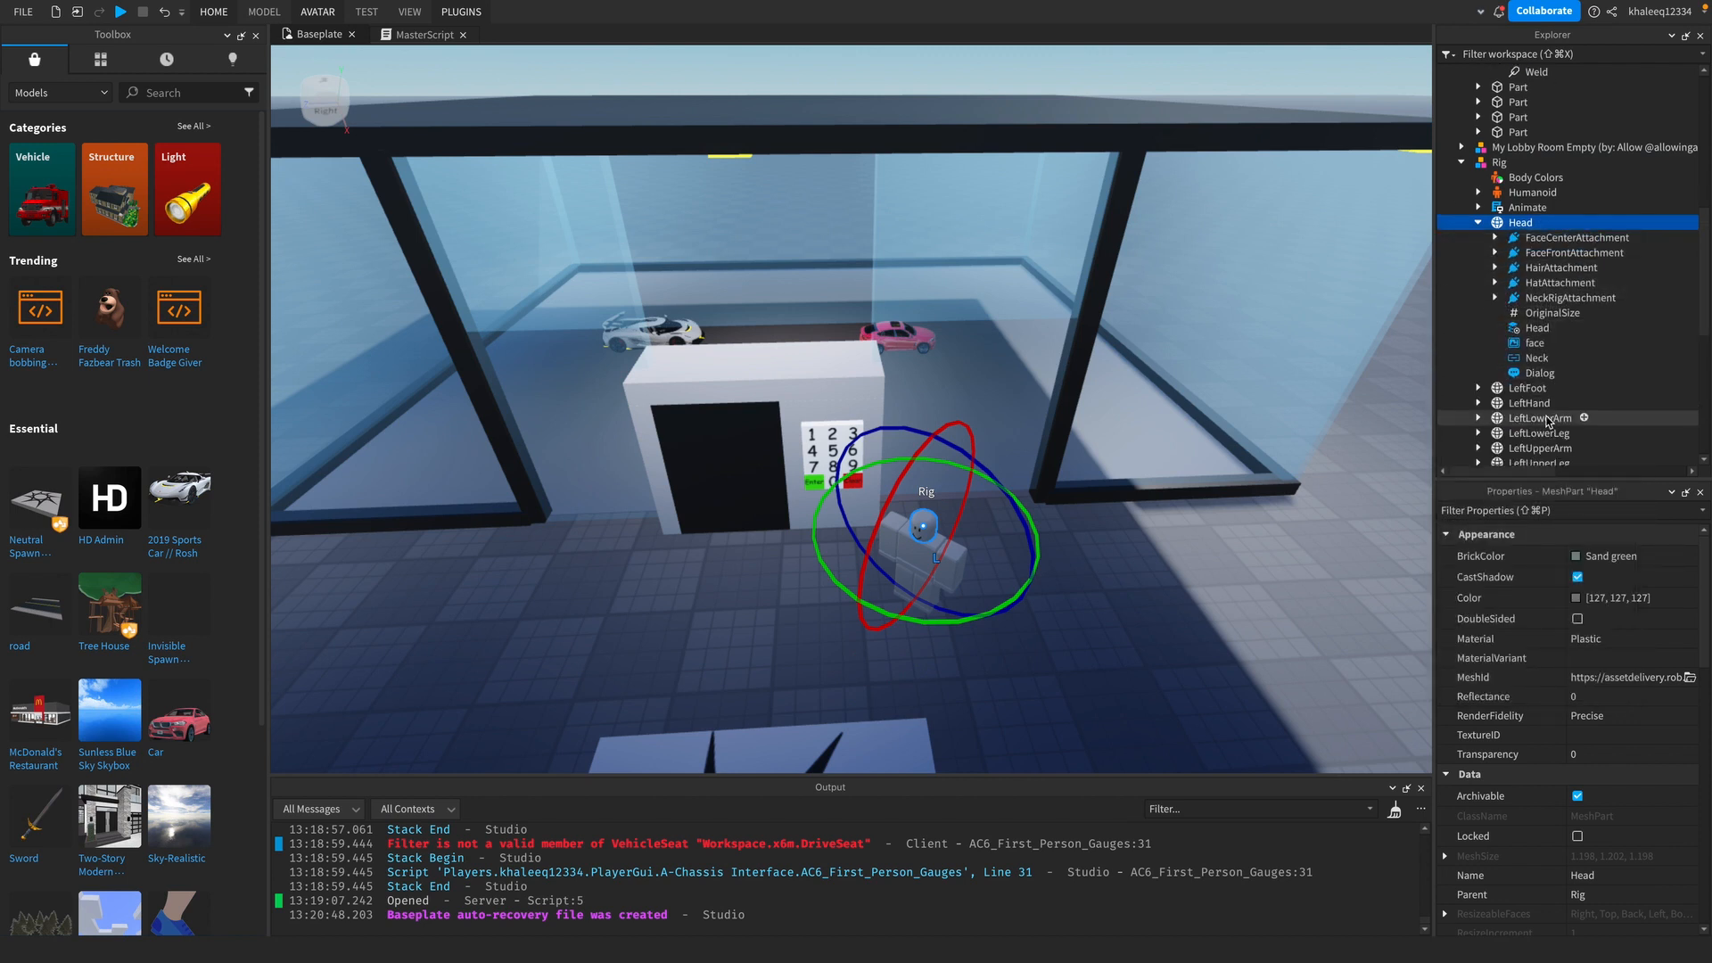
click(1539, 373)
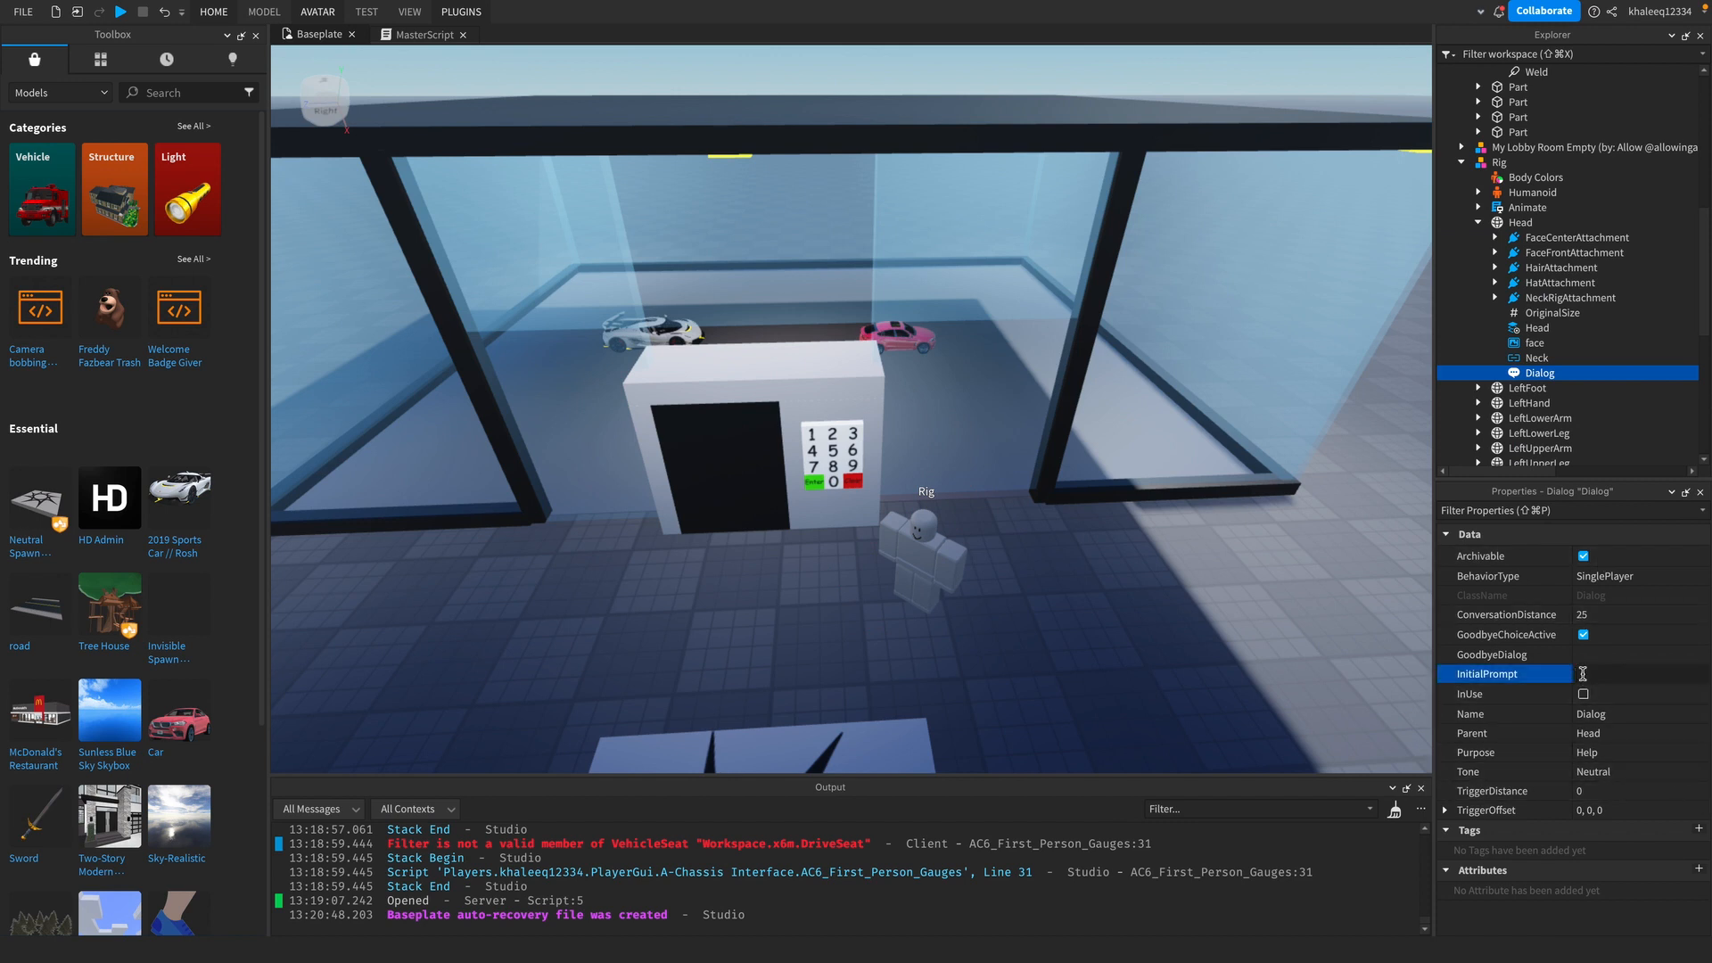
Step: Set InitialPrompt 'Hi! How can I help you today?' and first choice 'I need The code to get in'
text(Hi! How can I help you today?)
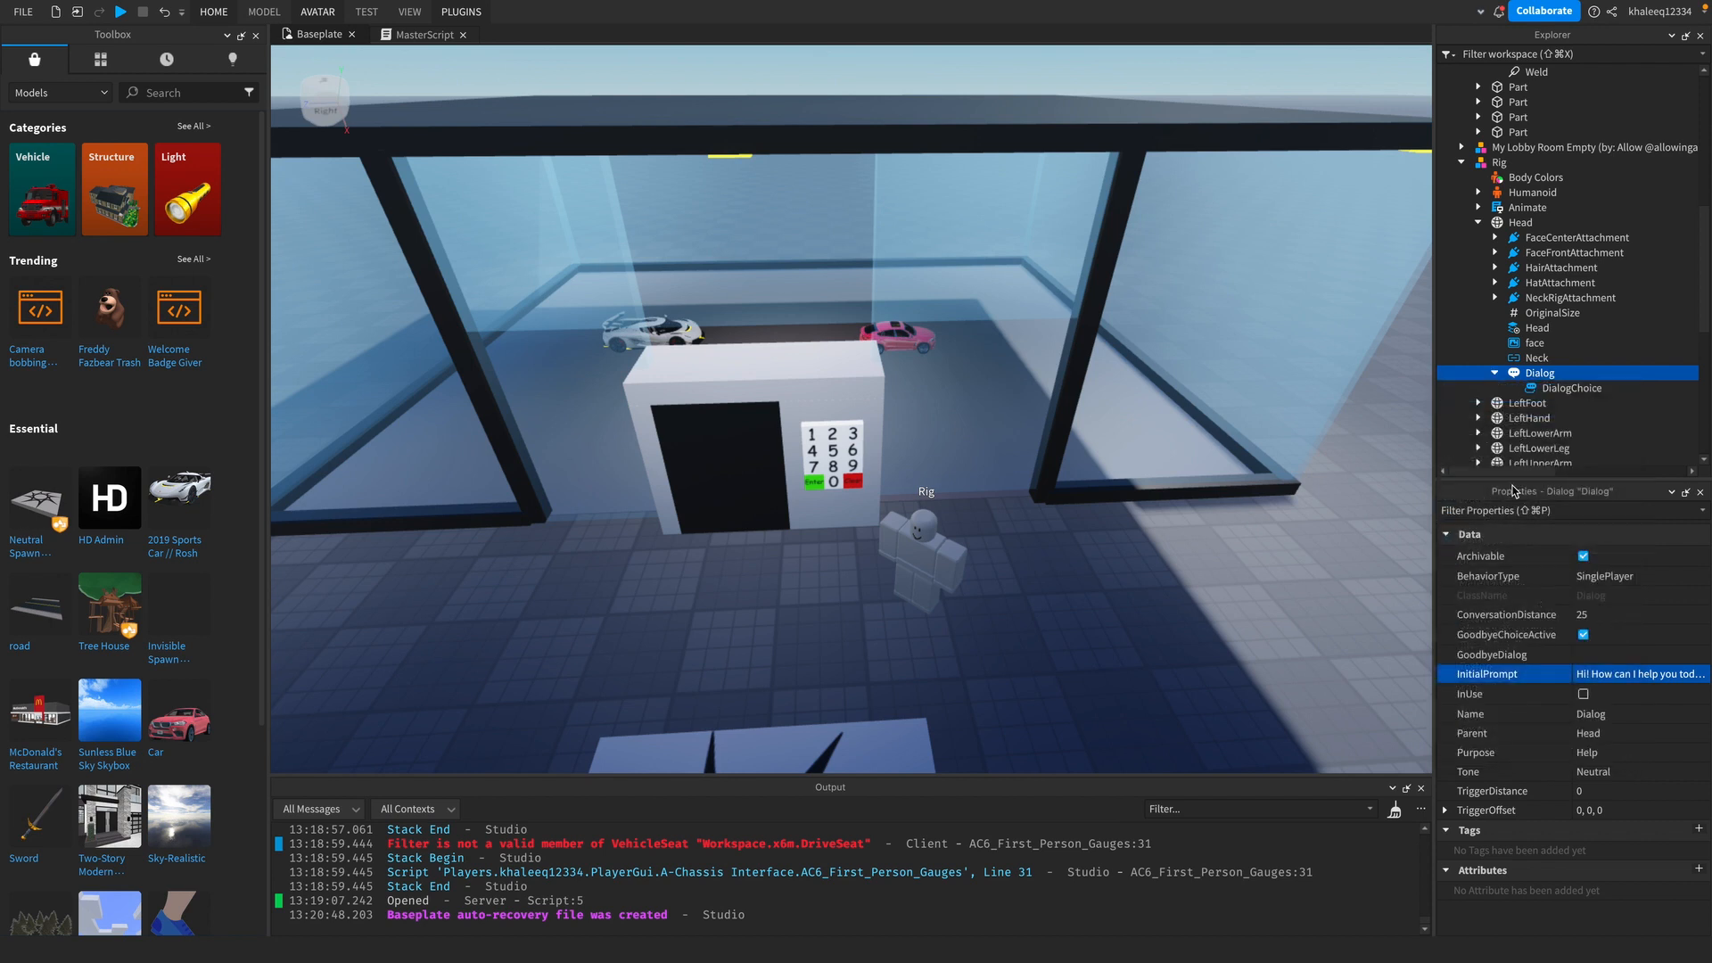
click(1569, 387)
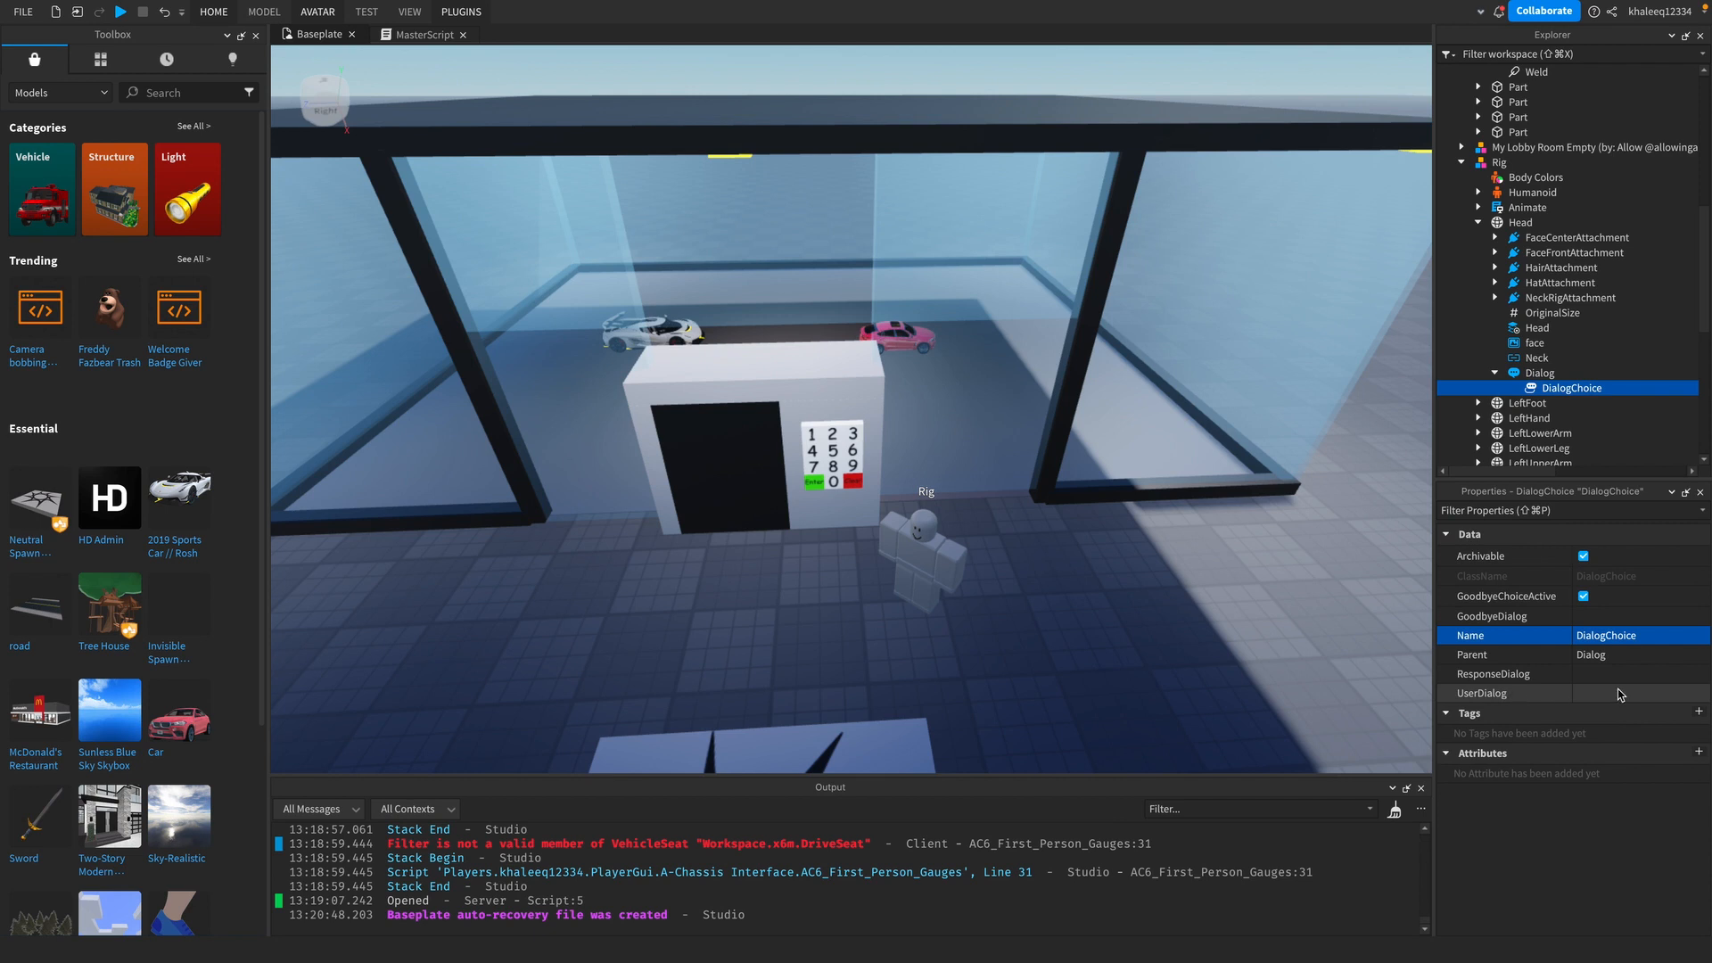
text(I need The code to get in)
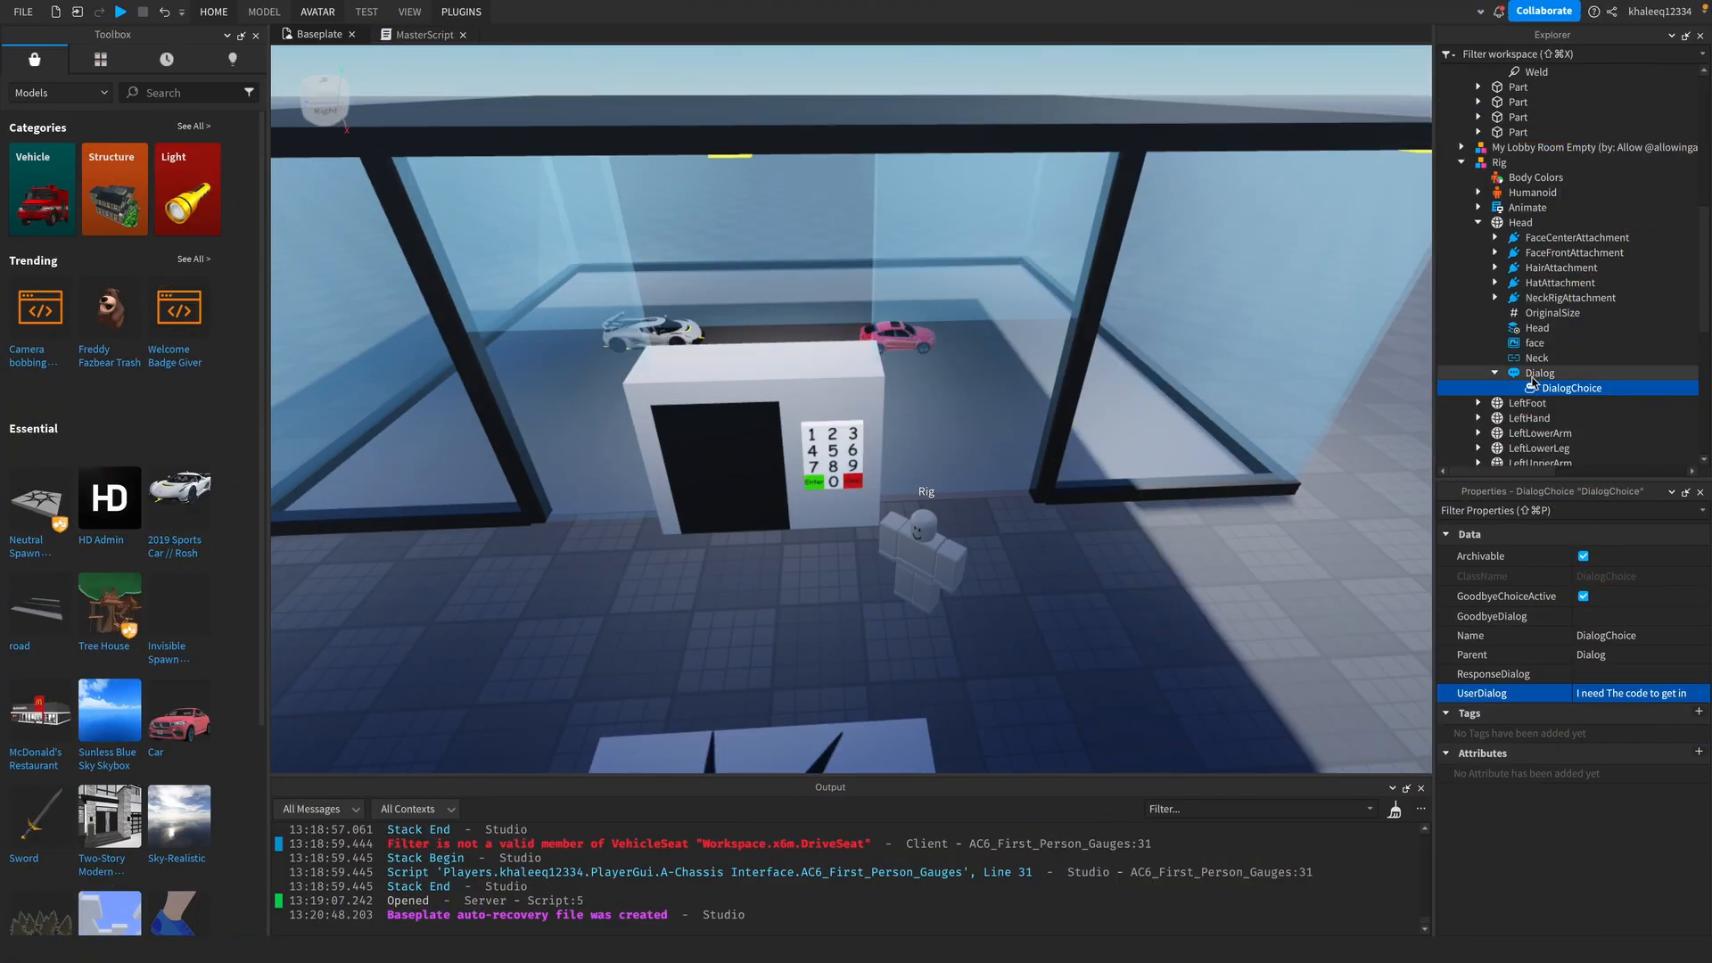
mouse_move(1564, 387)
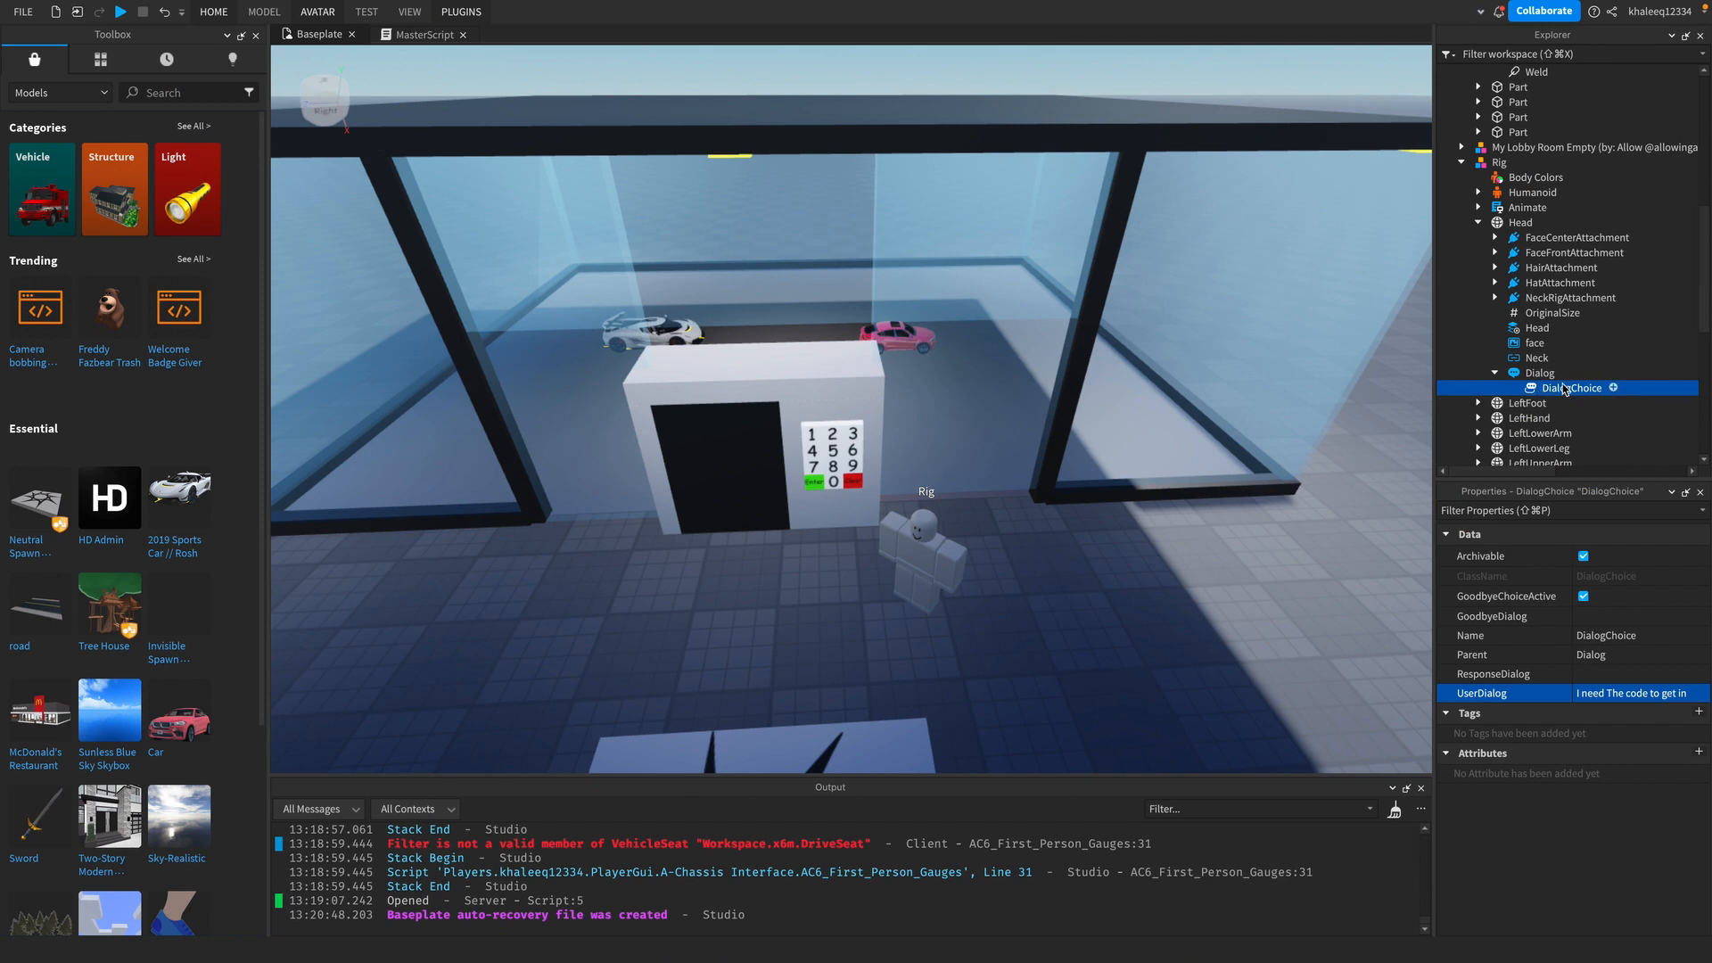
click(1539, 373)
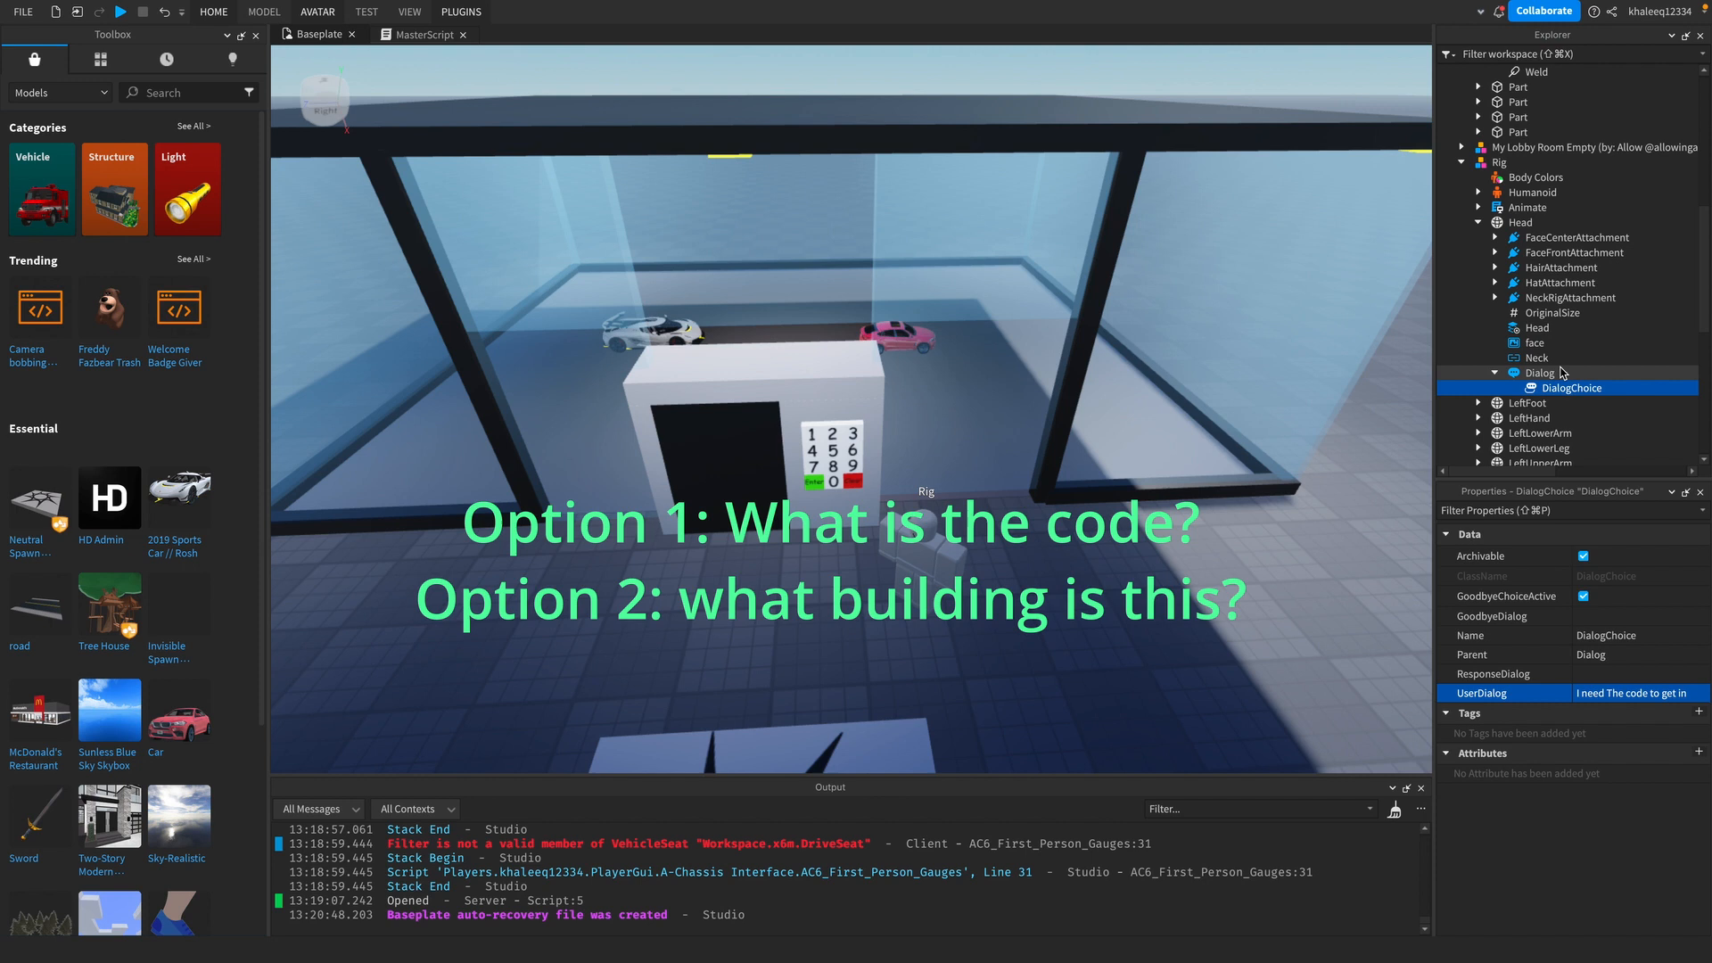
mouse_move(1562, 371)
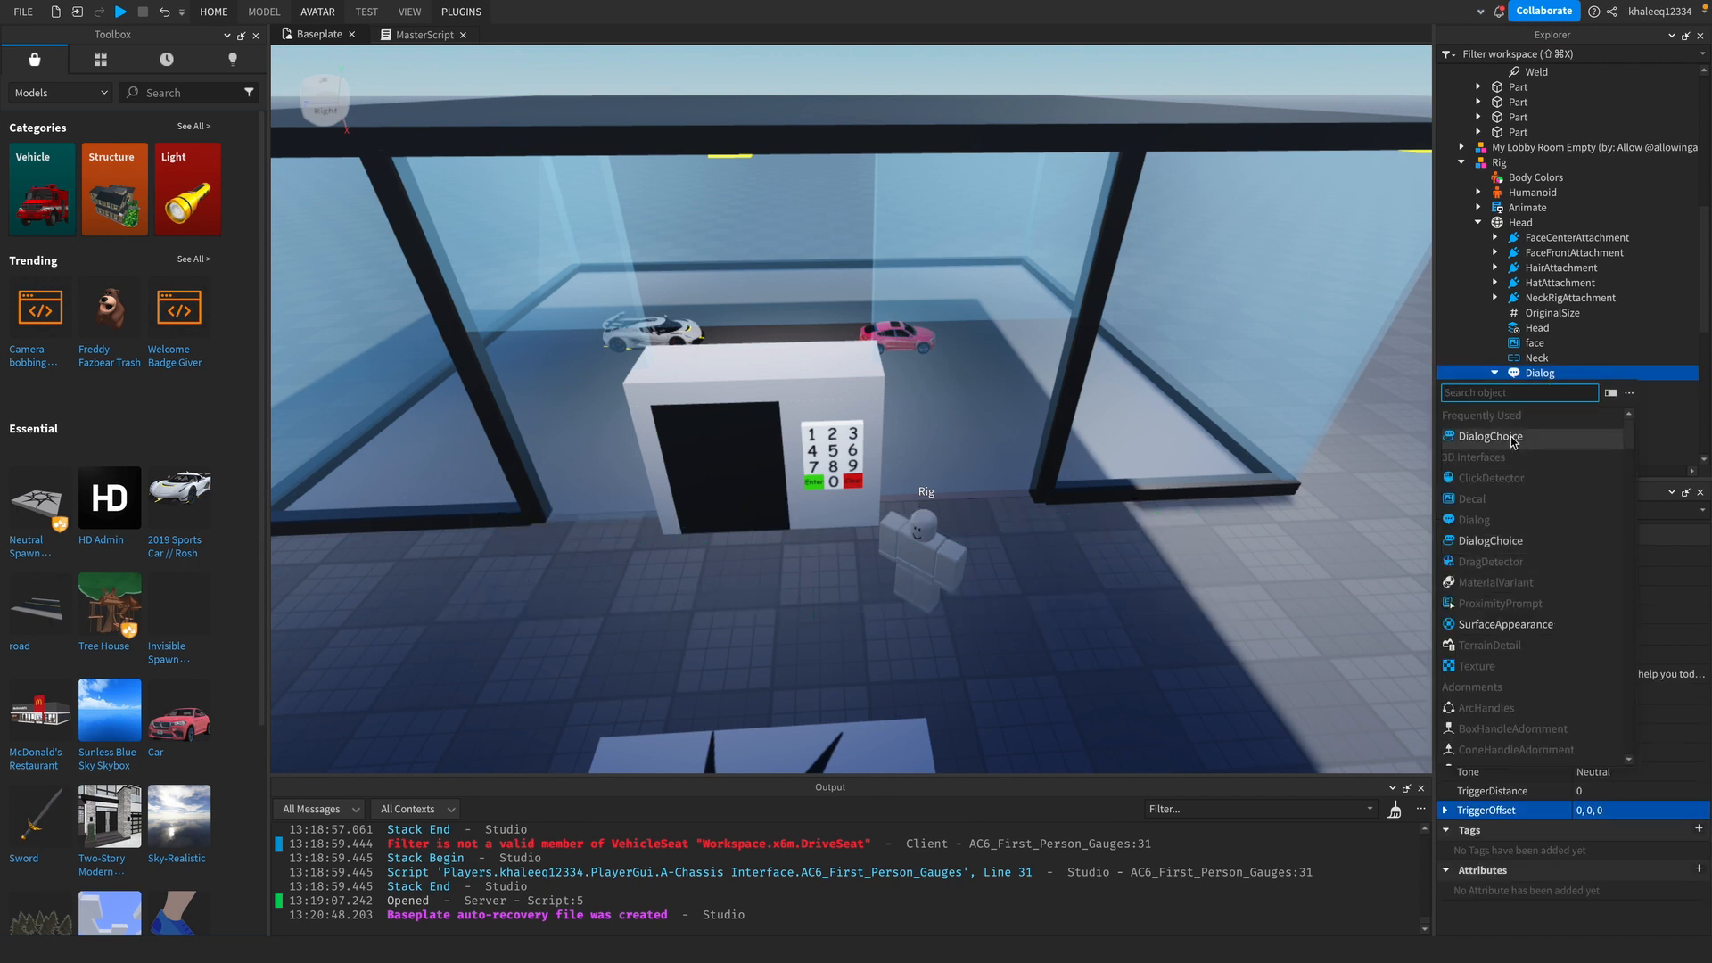
Step: Add a second DialogChoice reading 'WHAT BUILDINGIS THIS'
click(1488, 435)
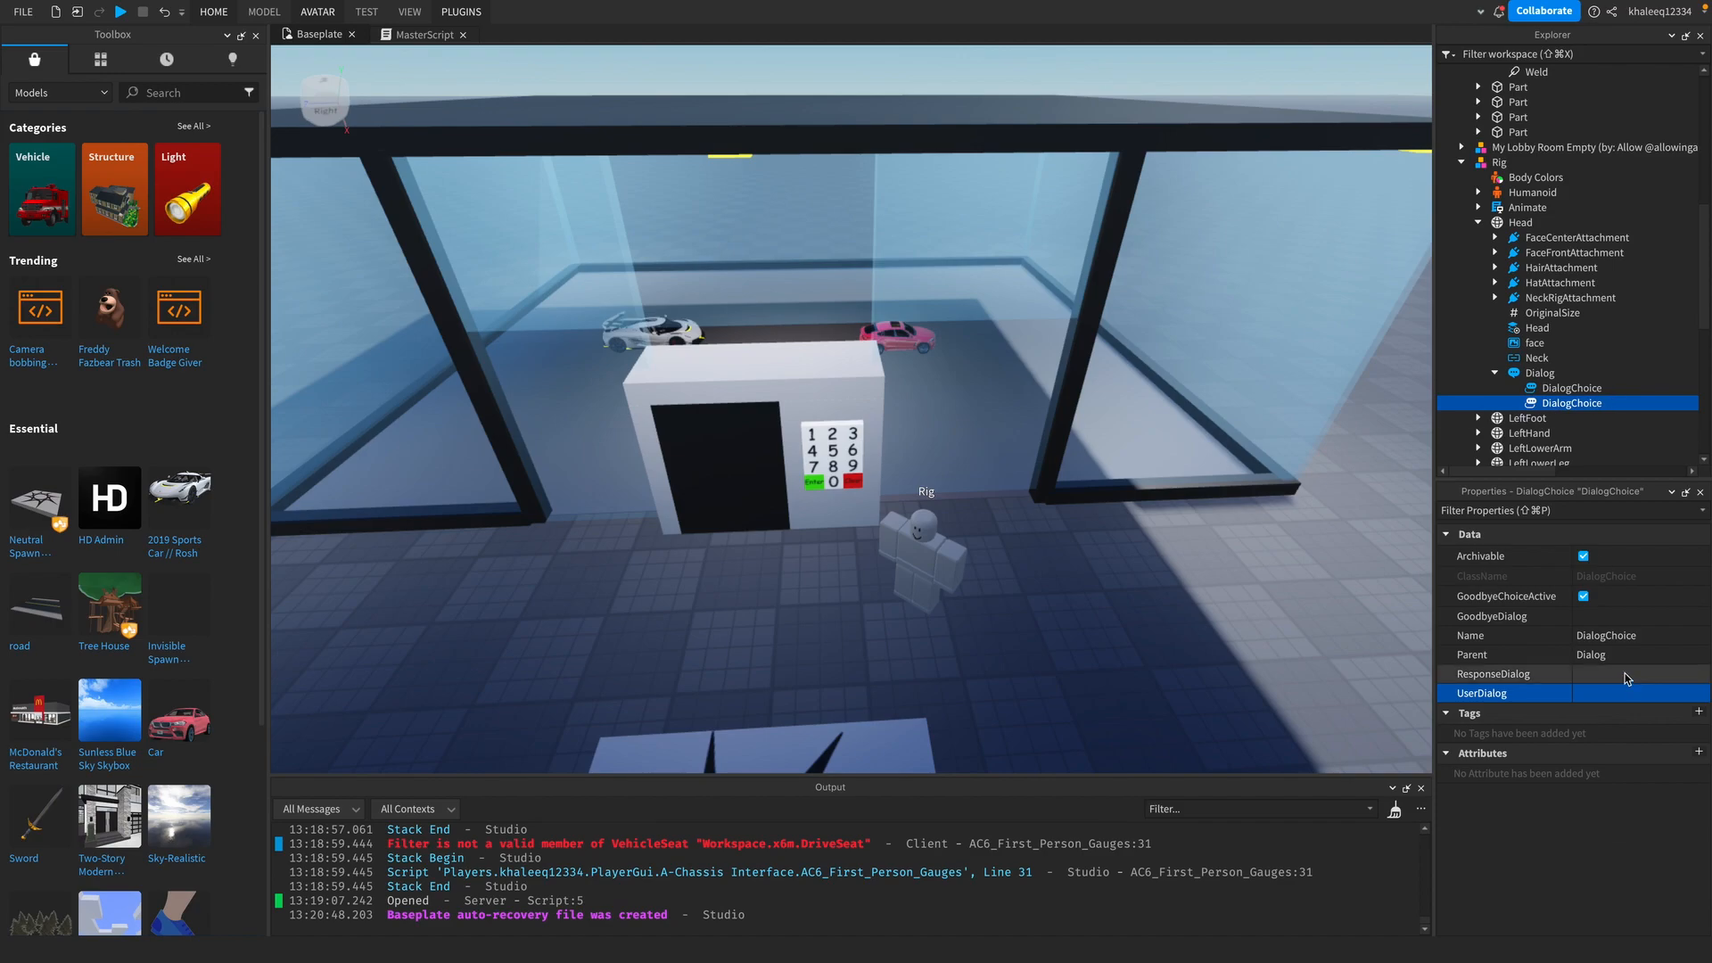
text(WHAT BUILDINGIS THIS)
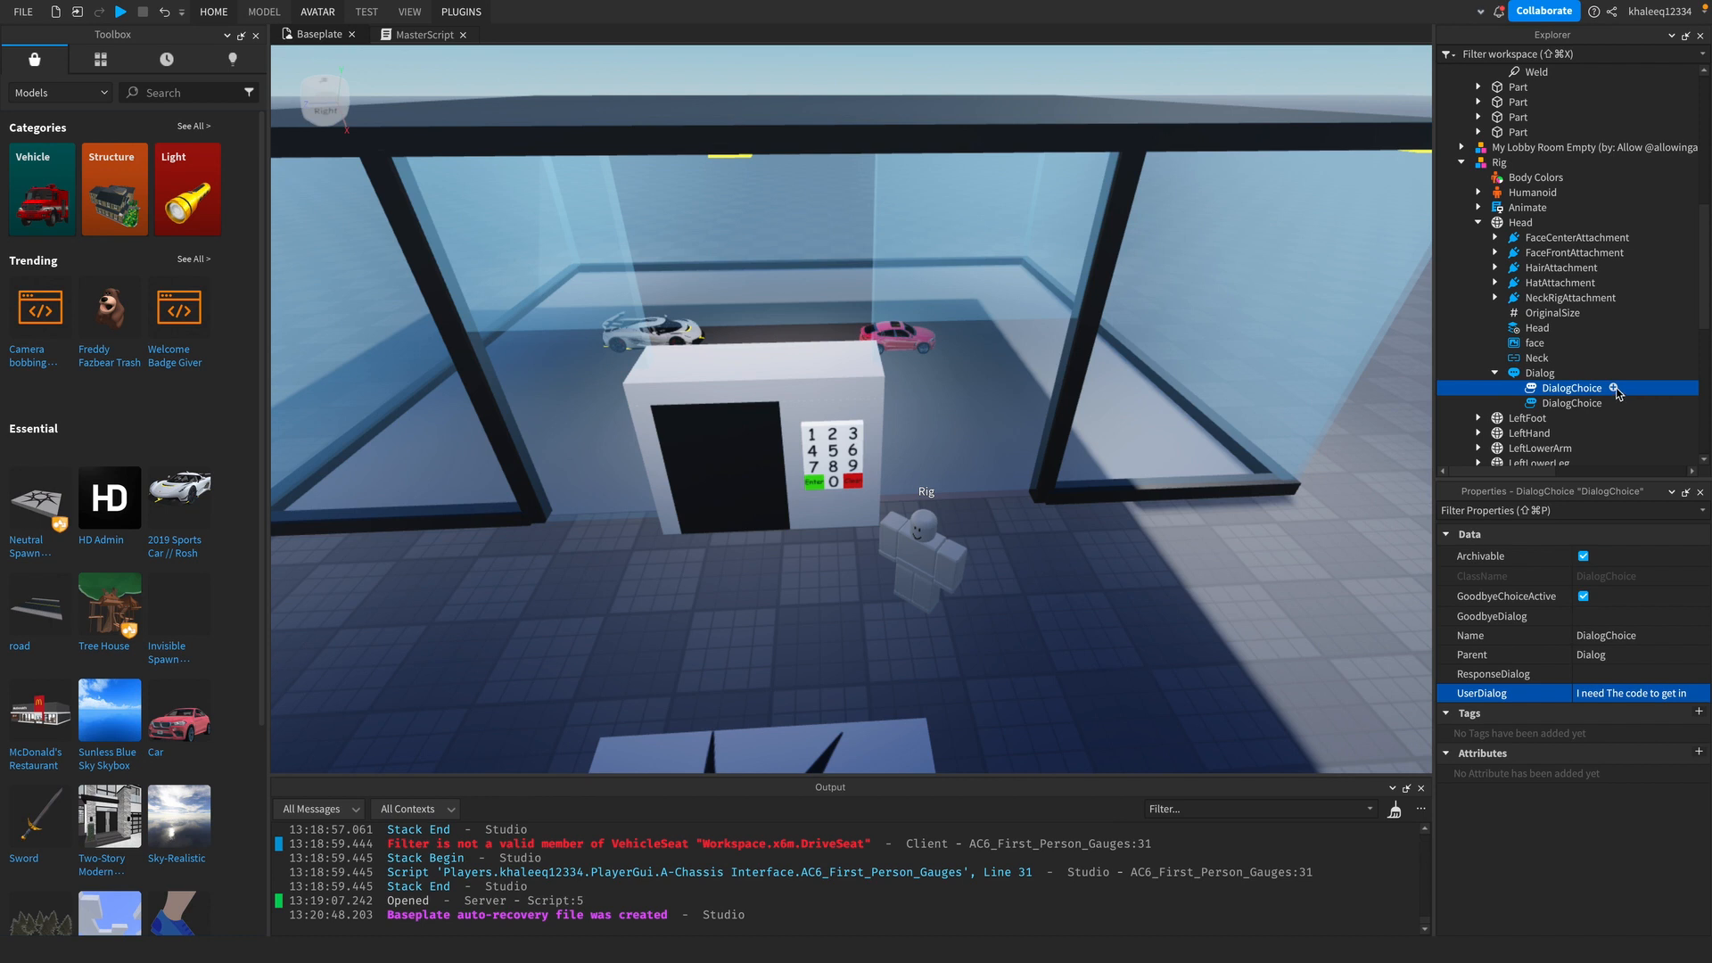
click(1507, 674)
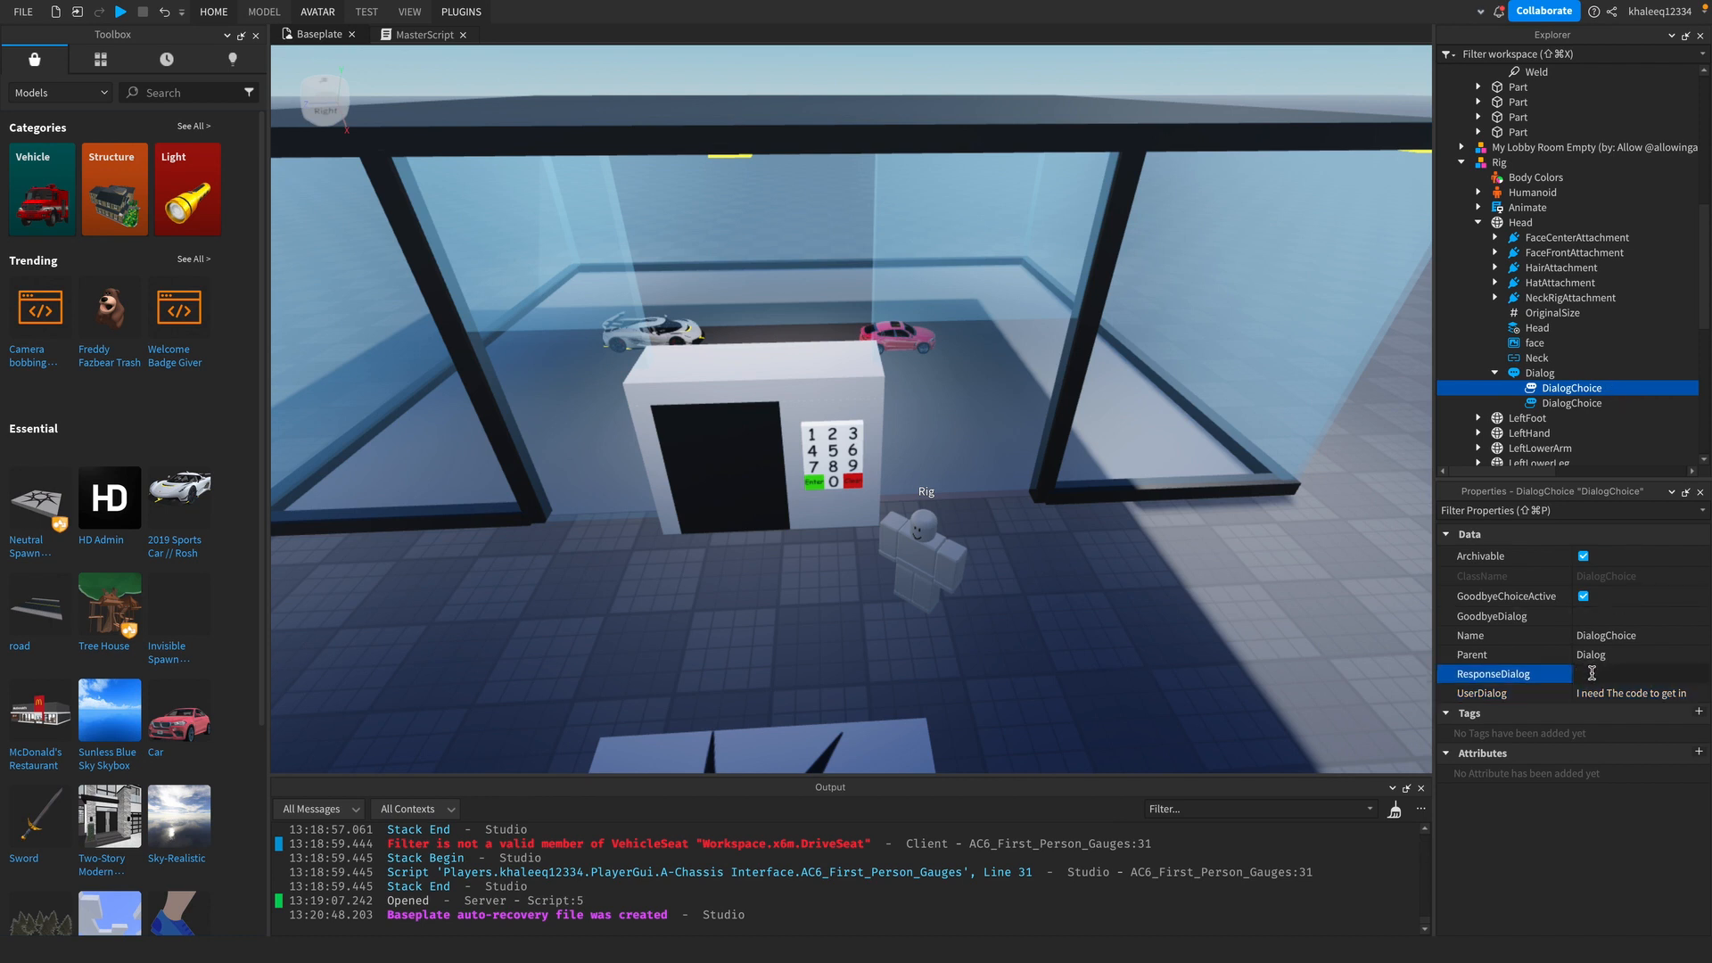
text(The code is)
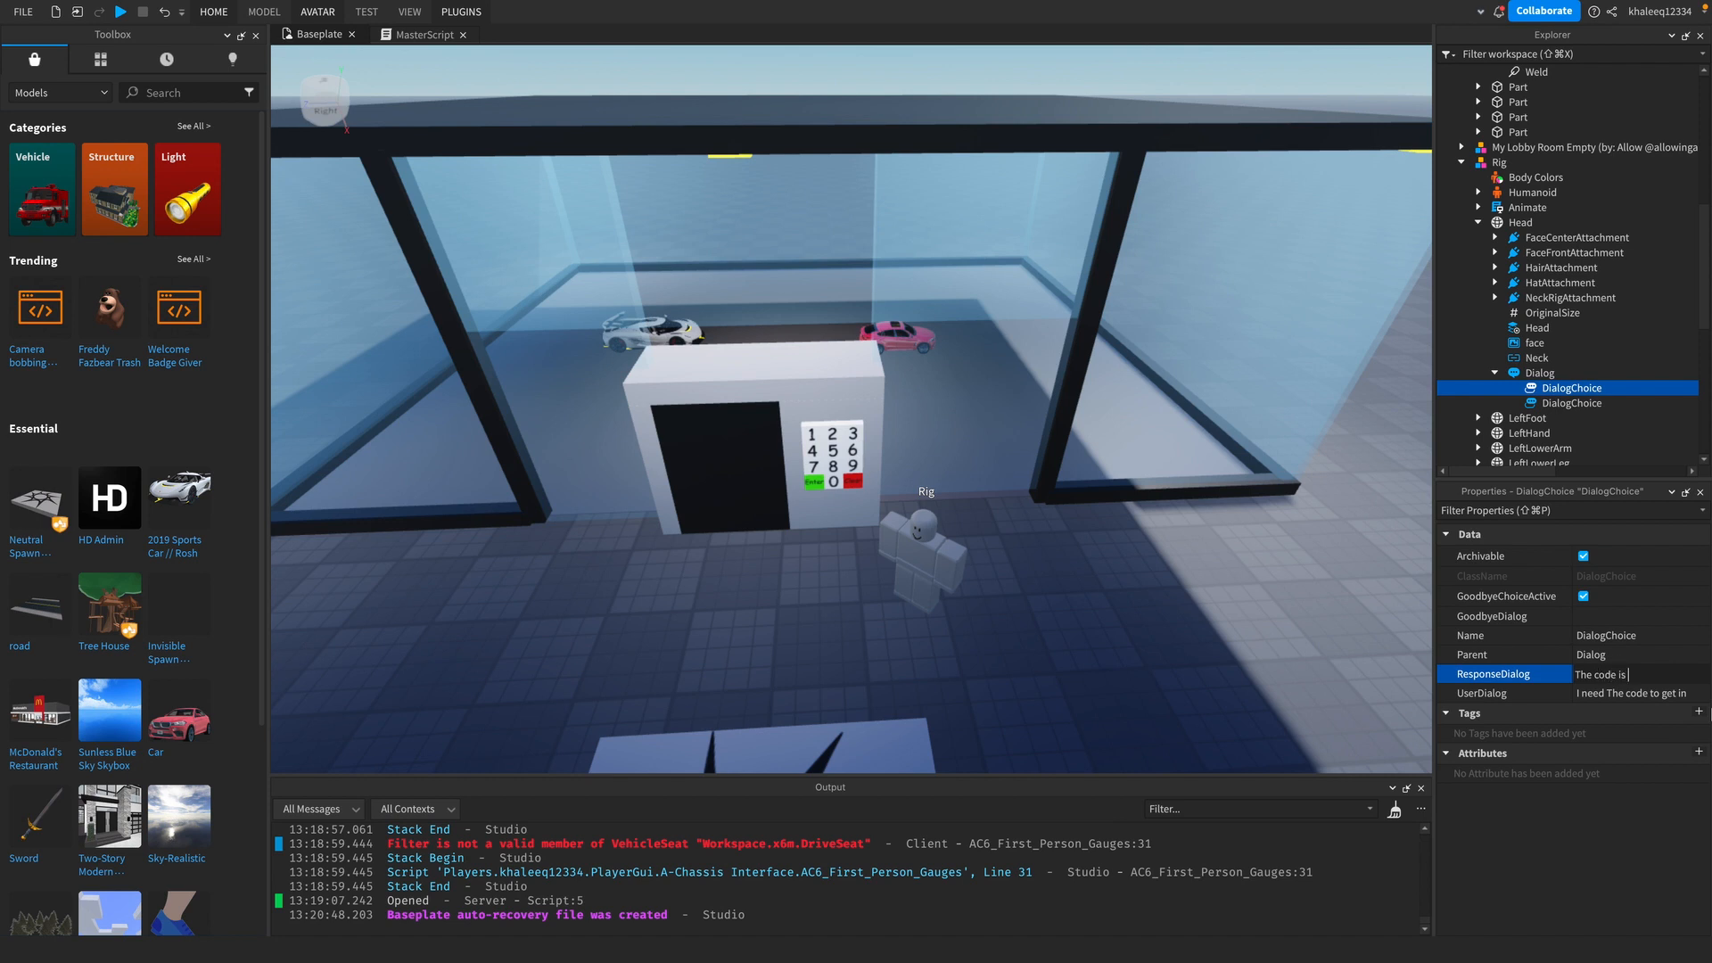
text(1234)
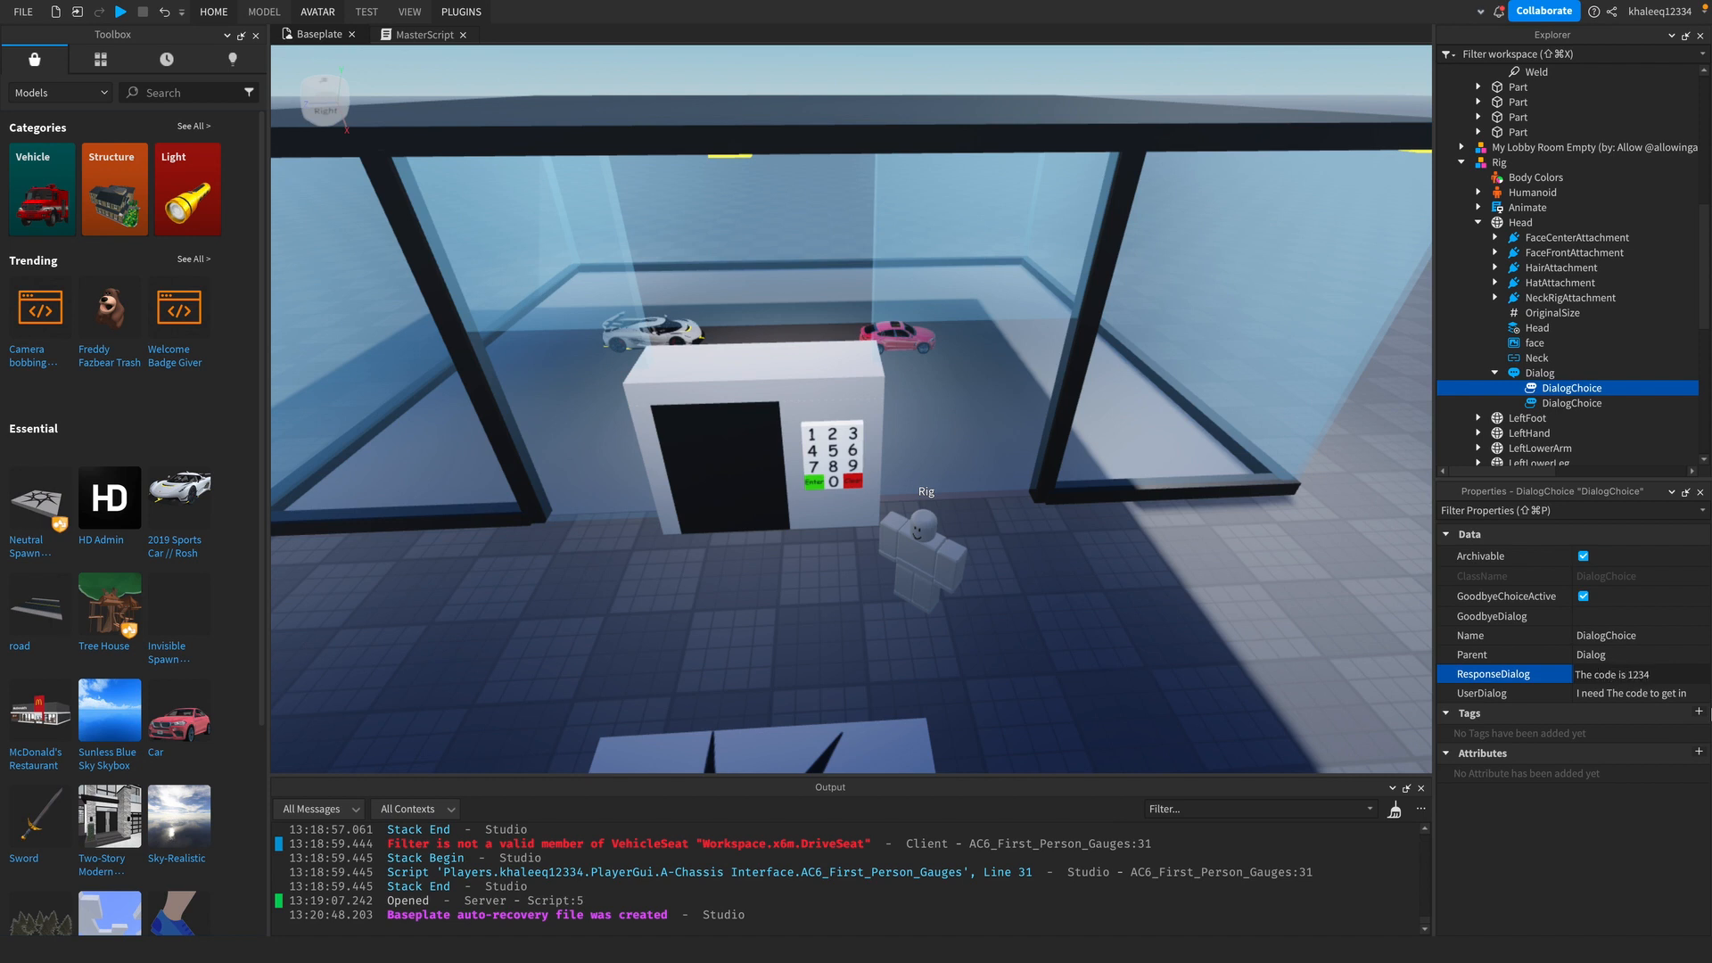
click(1570, 403)
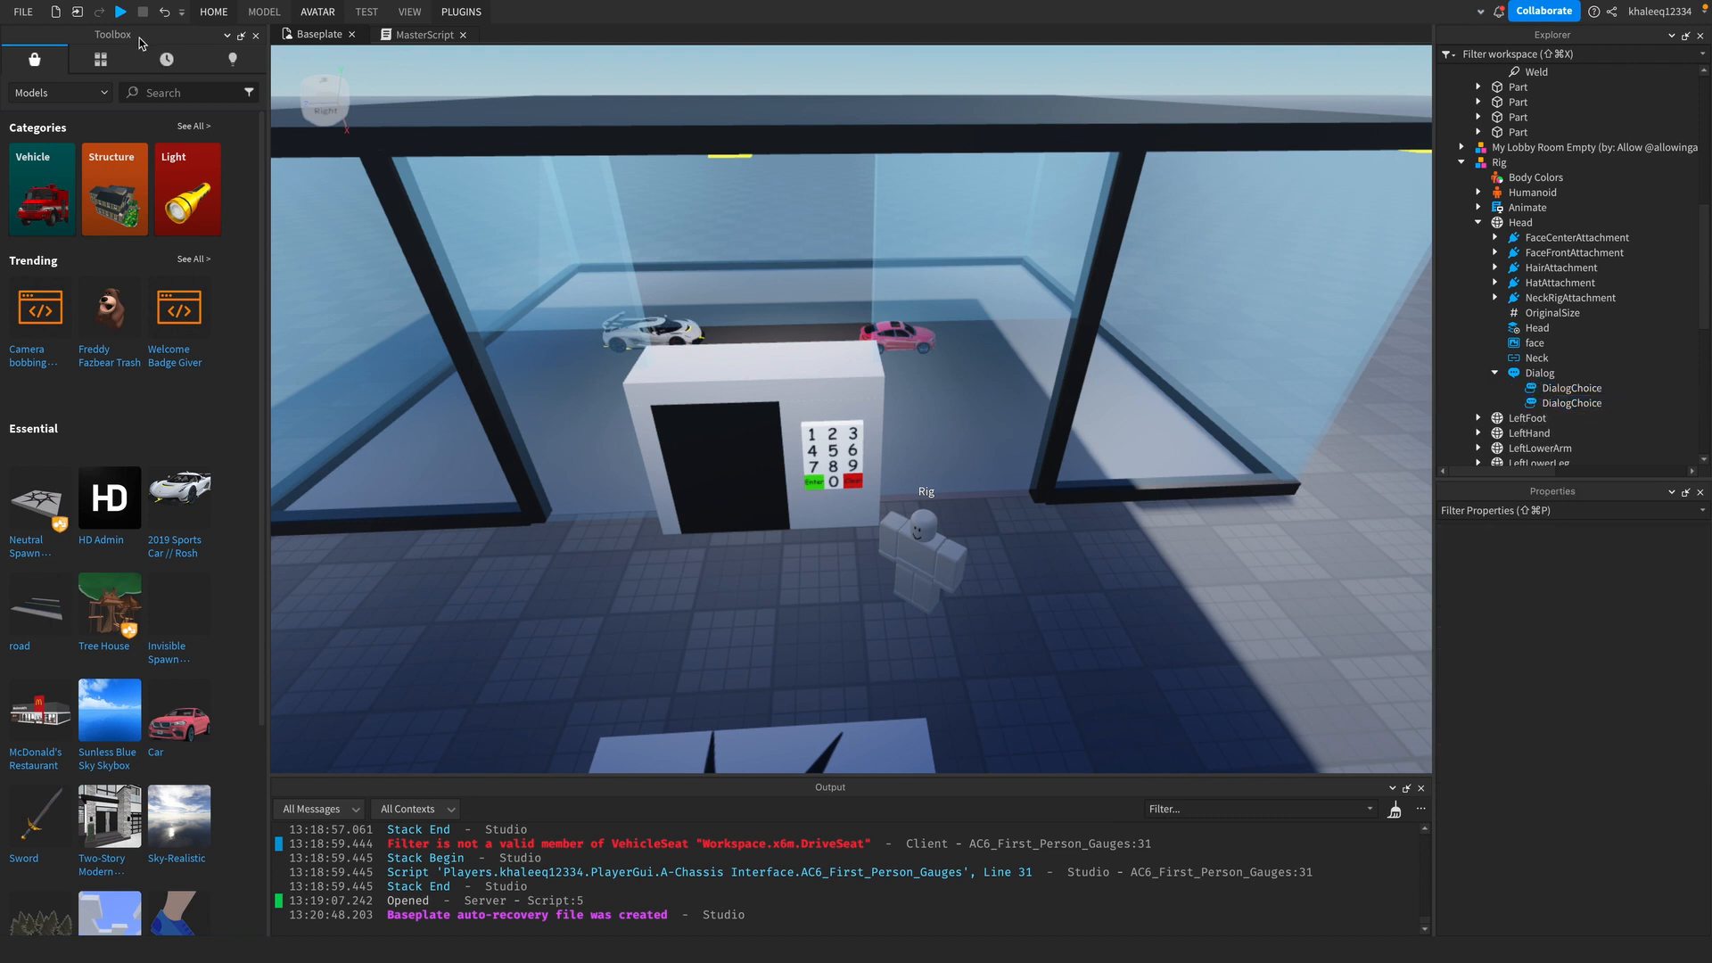
Step: Play test: ask the NPC for the door code and enter it on the keypad
click(121, 11)
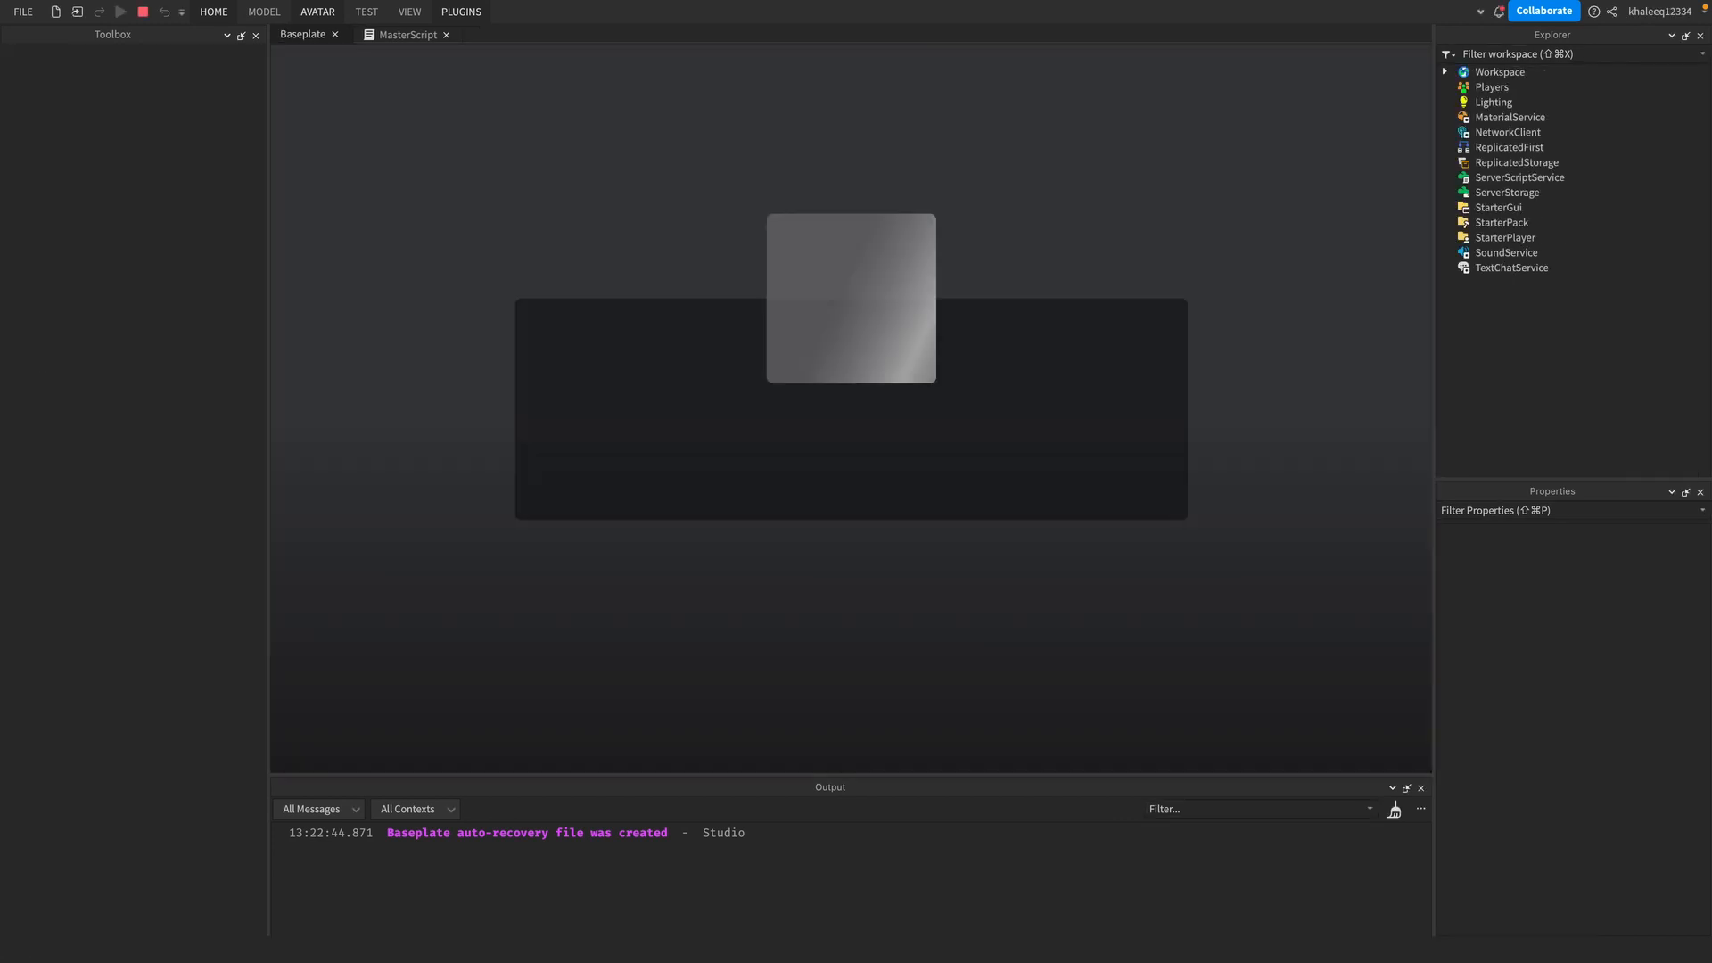
click(120, 13)
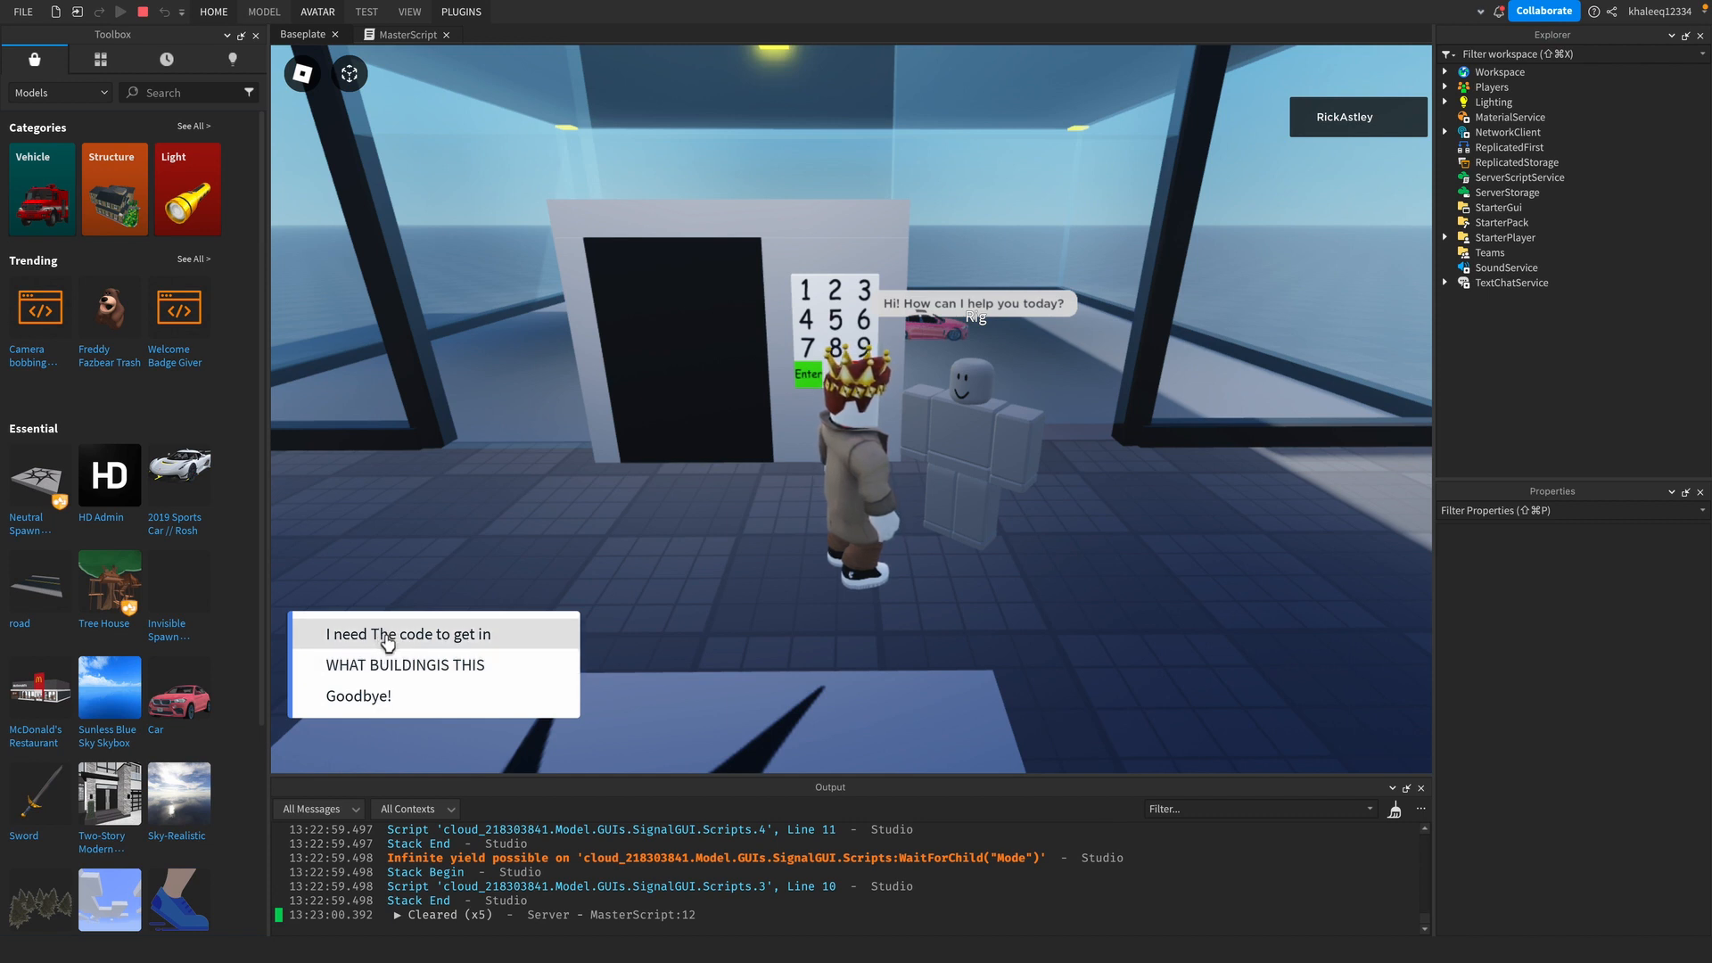
click(406, 633)
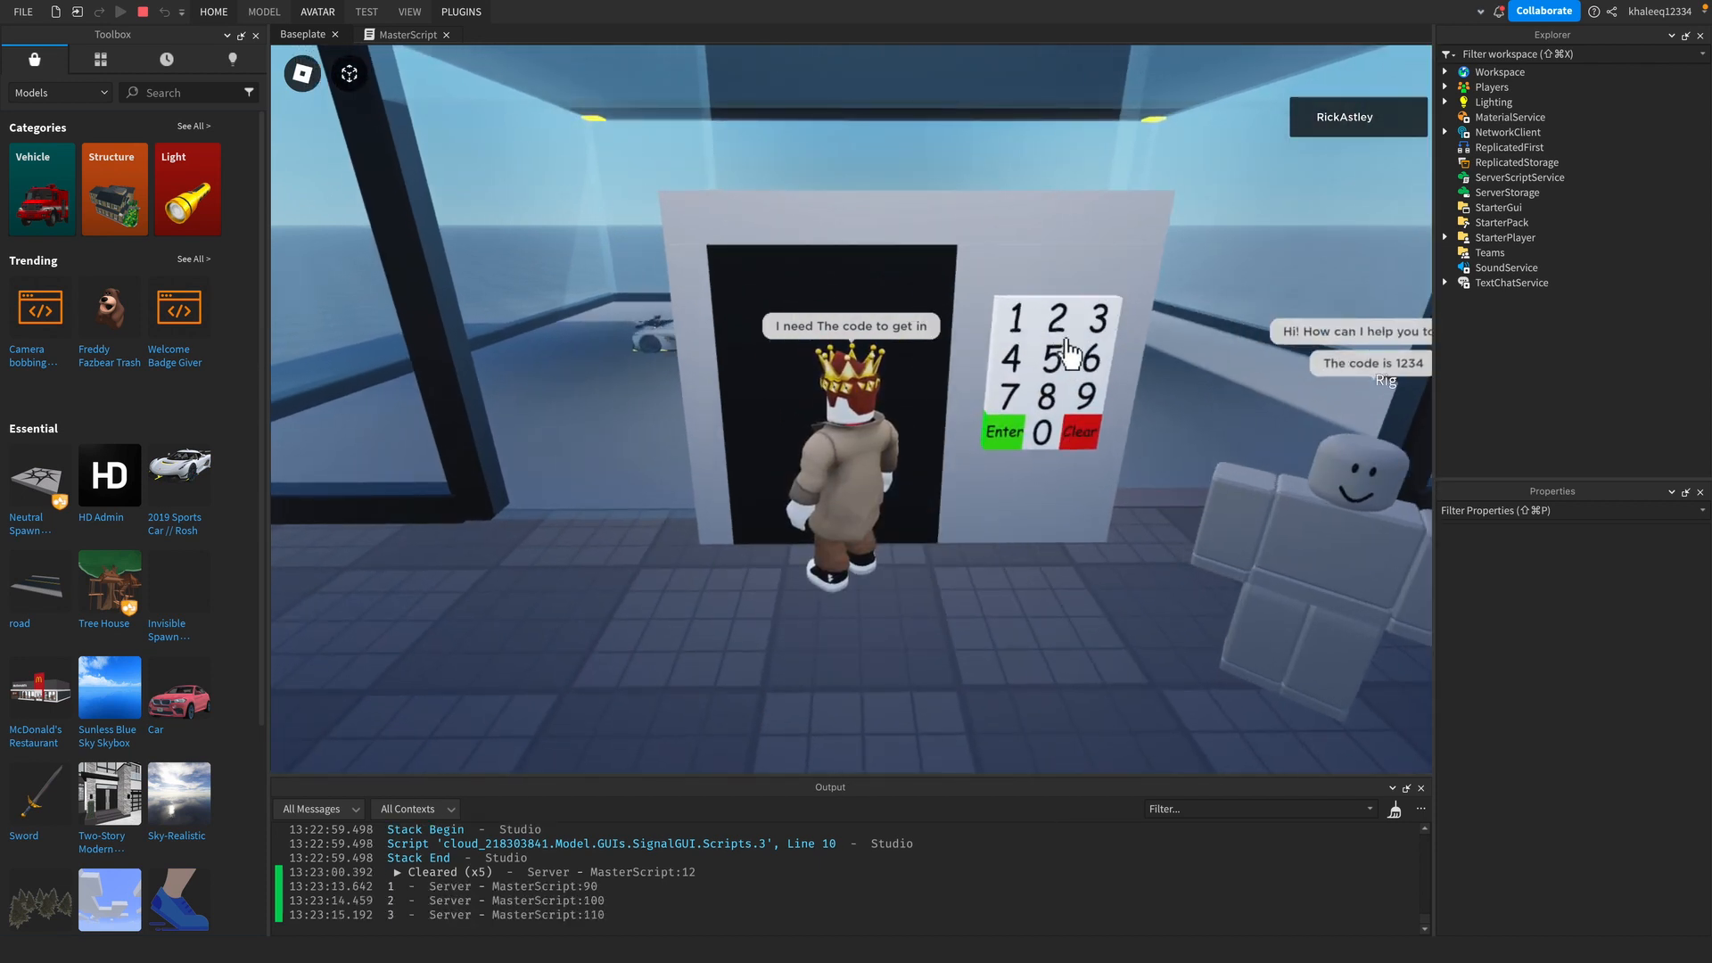
click(999, 432)
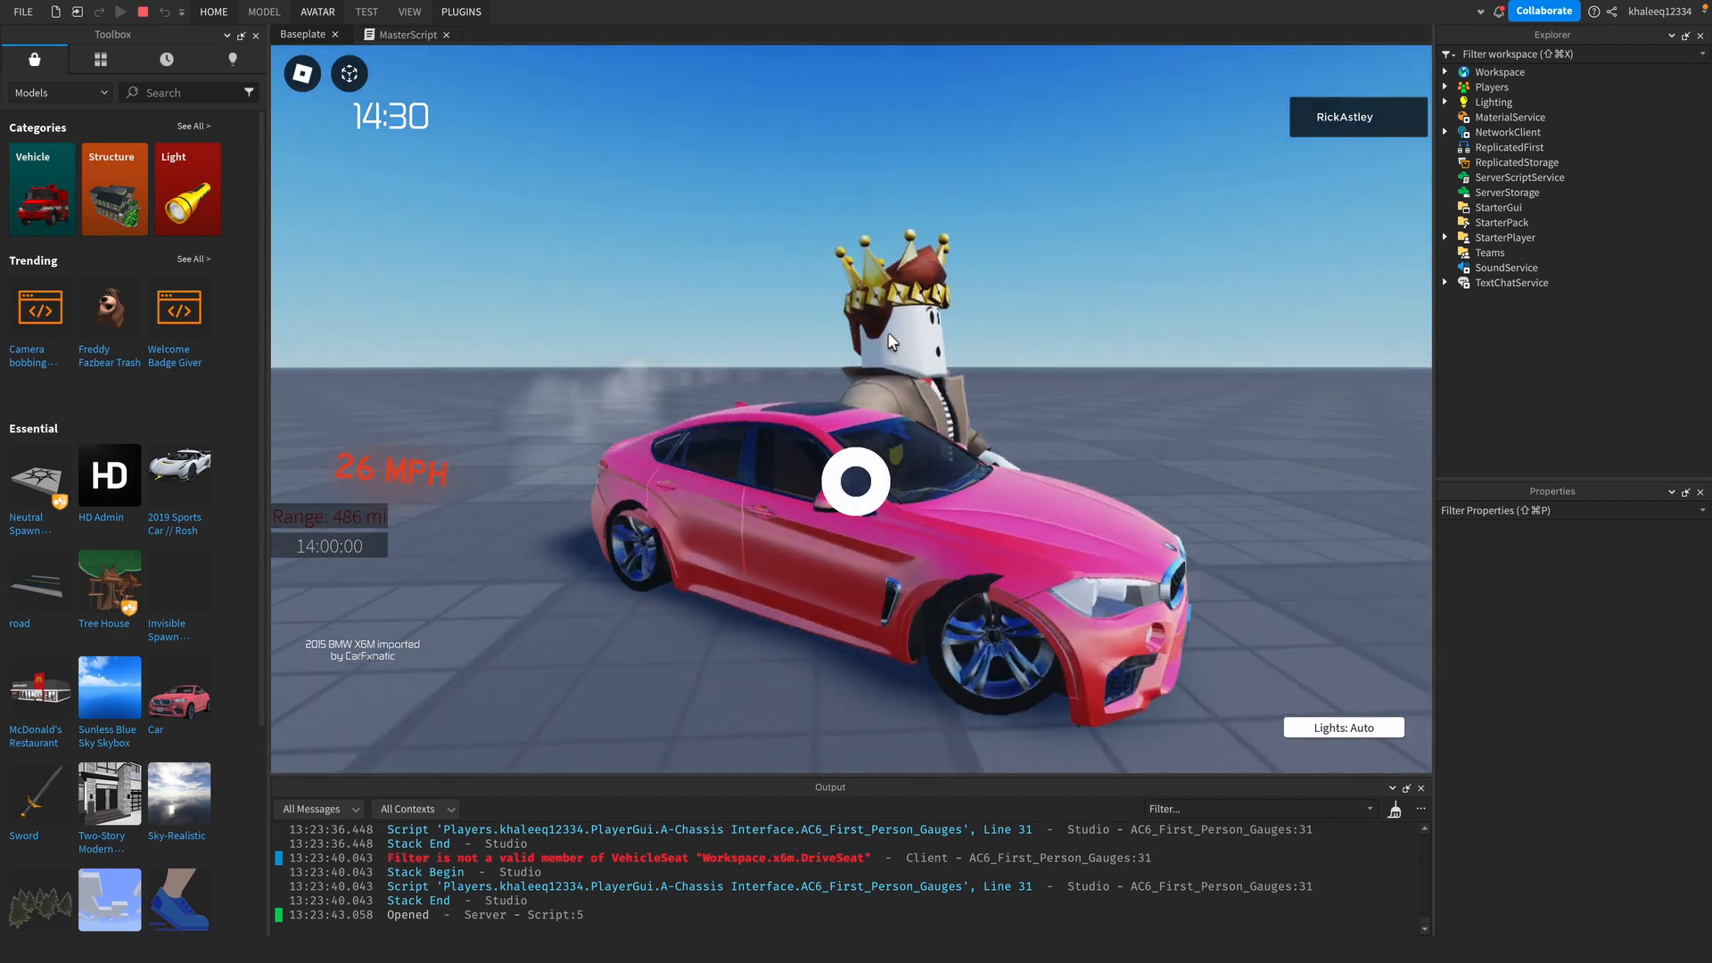
Step: Stop the test and add a follow-up DialogChoice under the building question
click(121, 13)
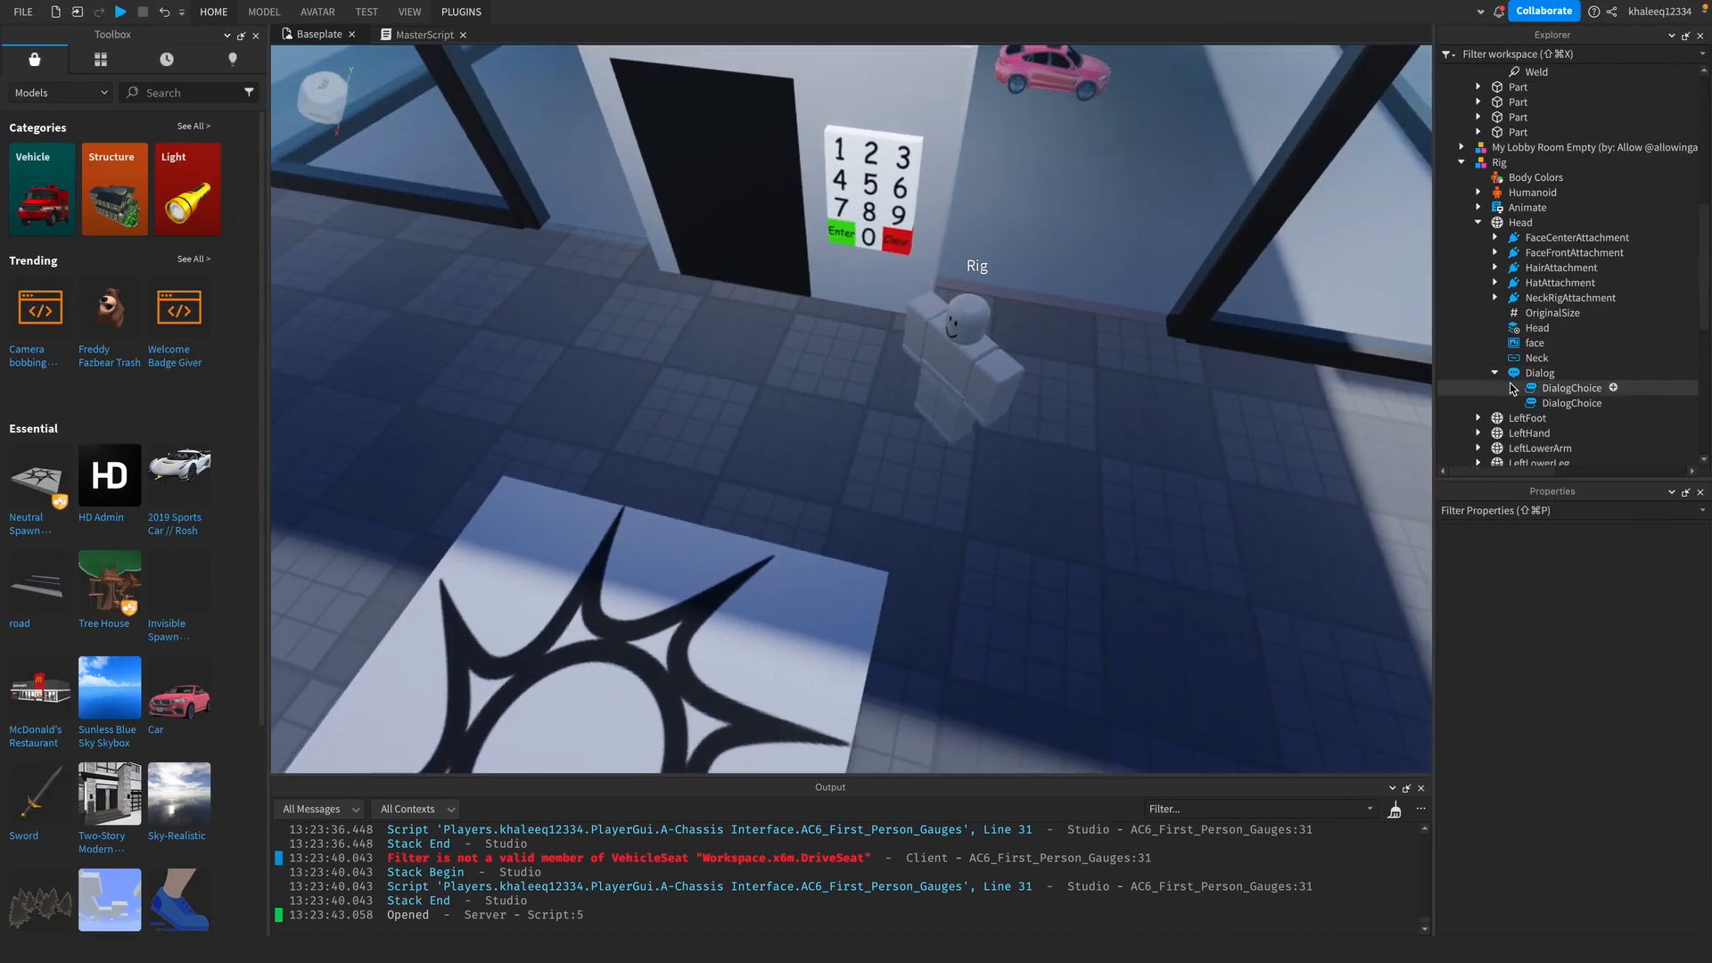
click(1570, 401)
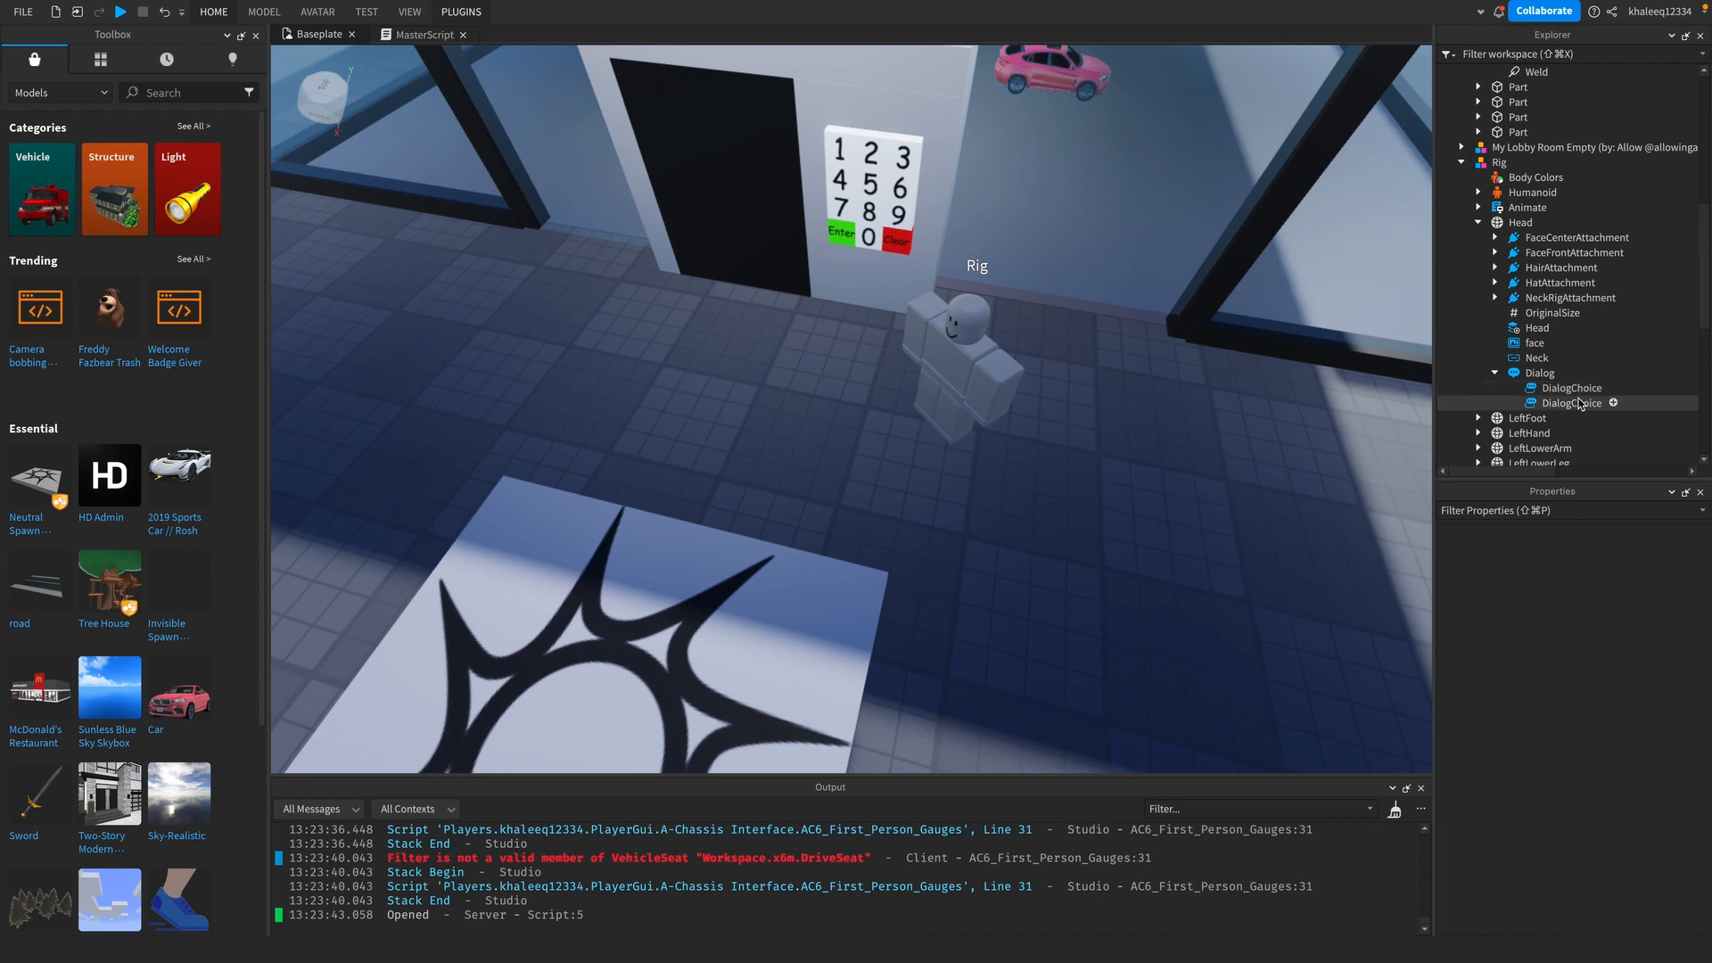
click(1570, 403)
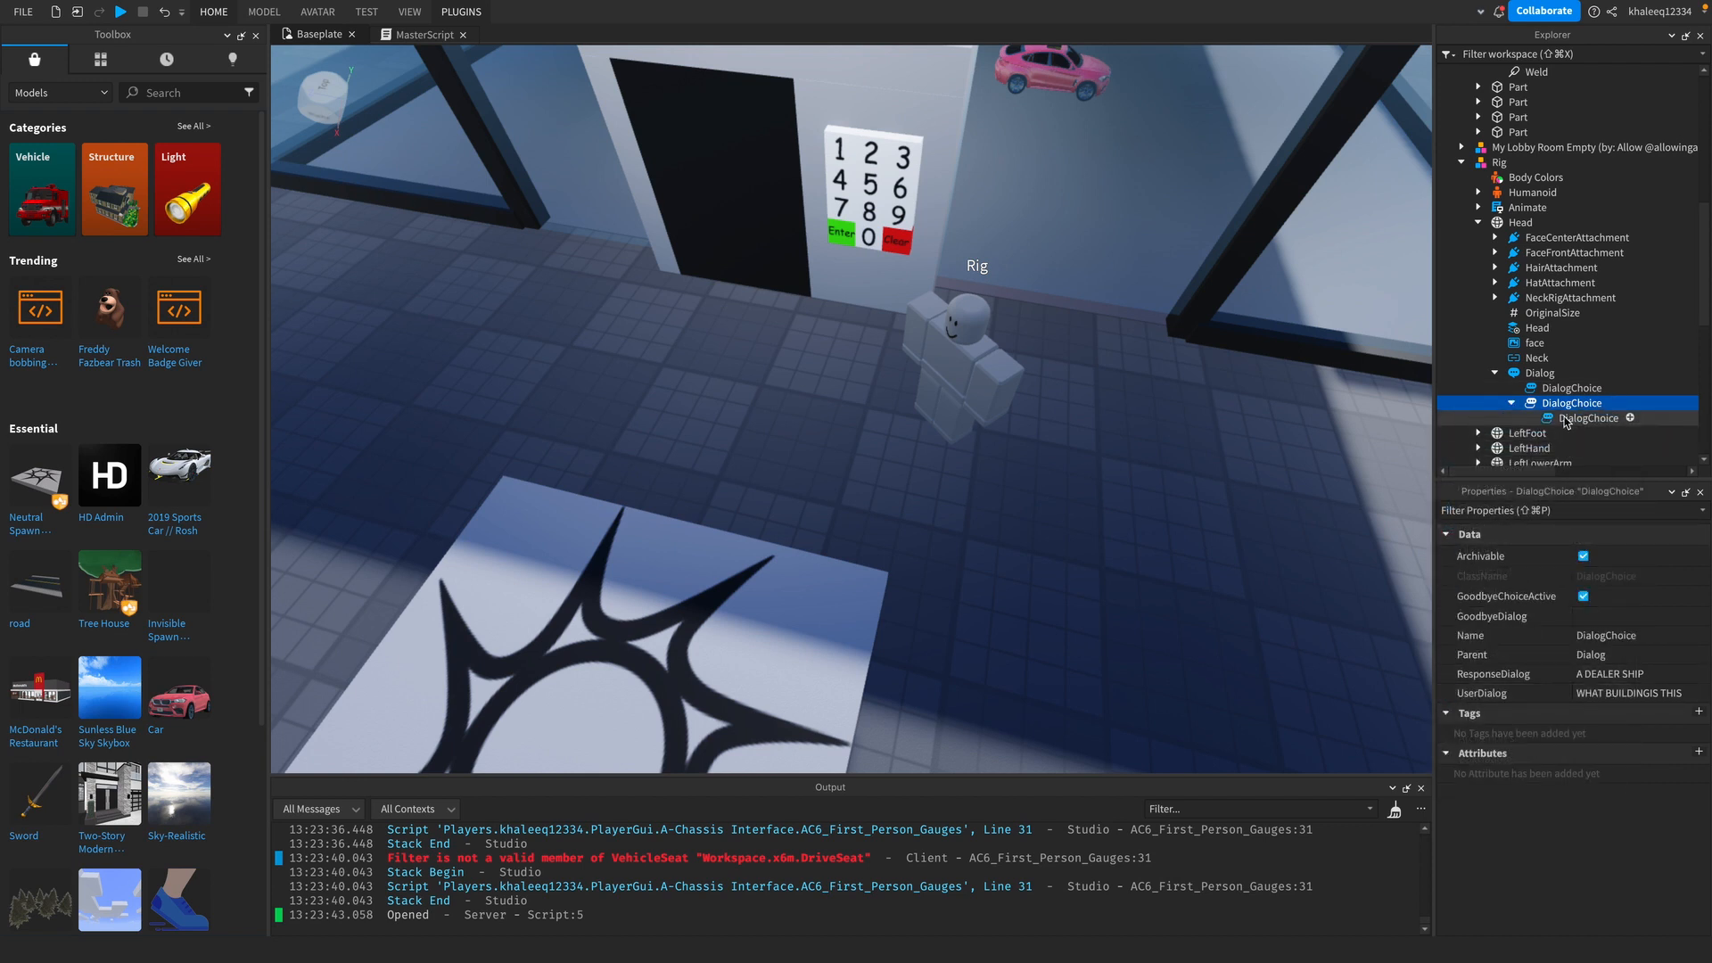
Step: Set the follow-up's UserDialog to 'HOW DO I GET IN' and its answer giving the code
click(1589, 417)
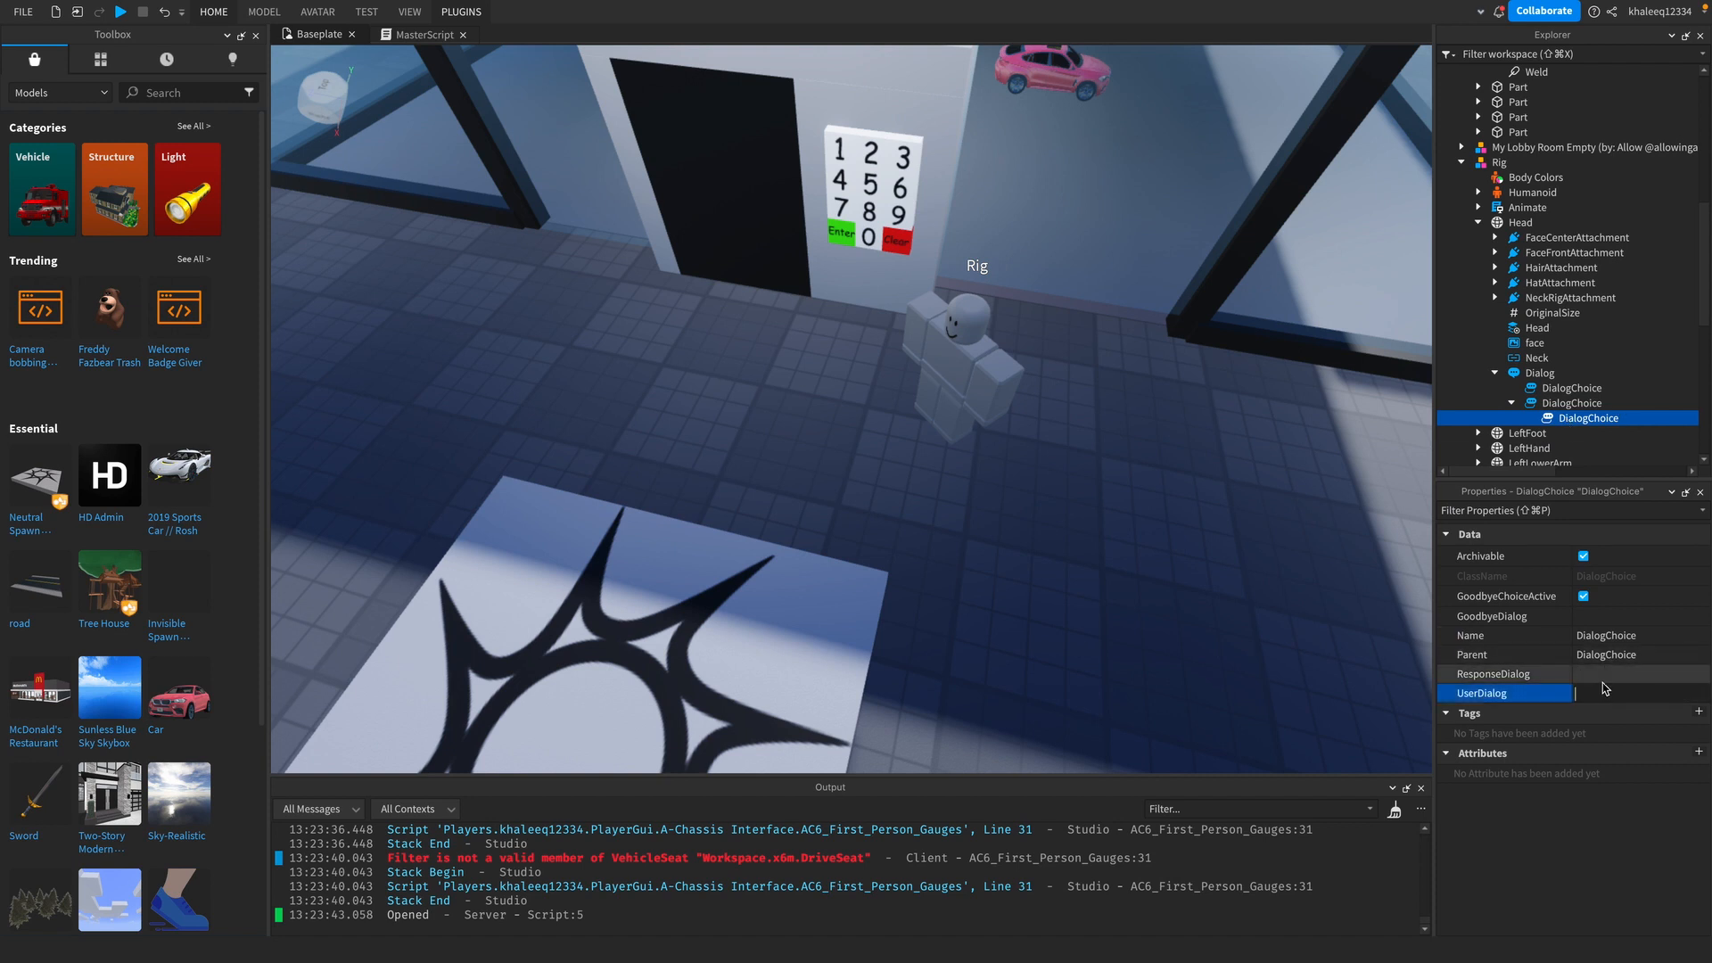
text(H)
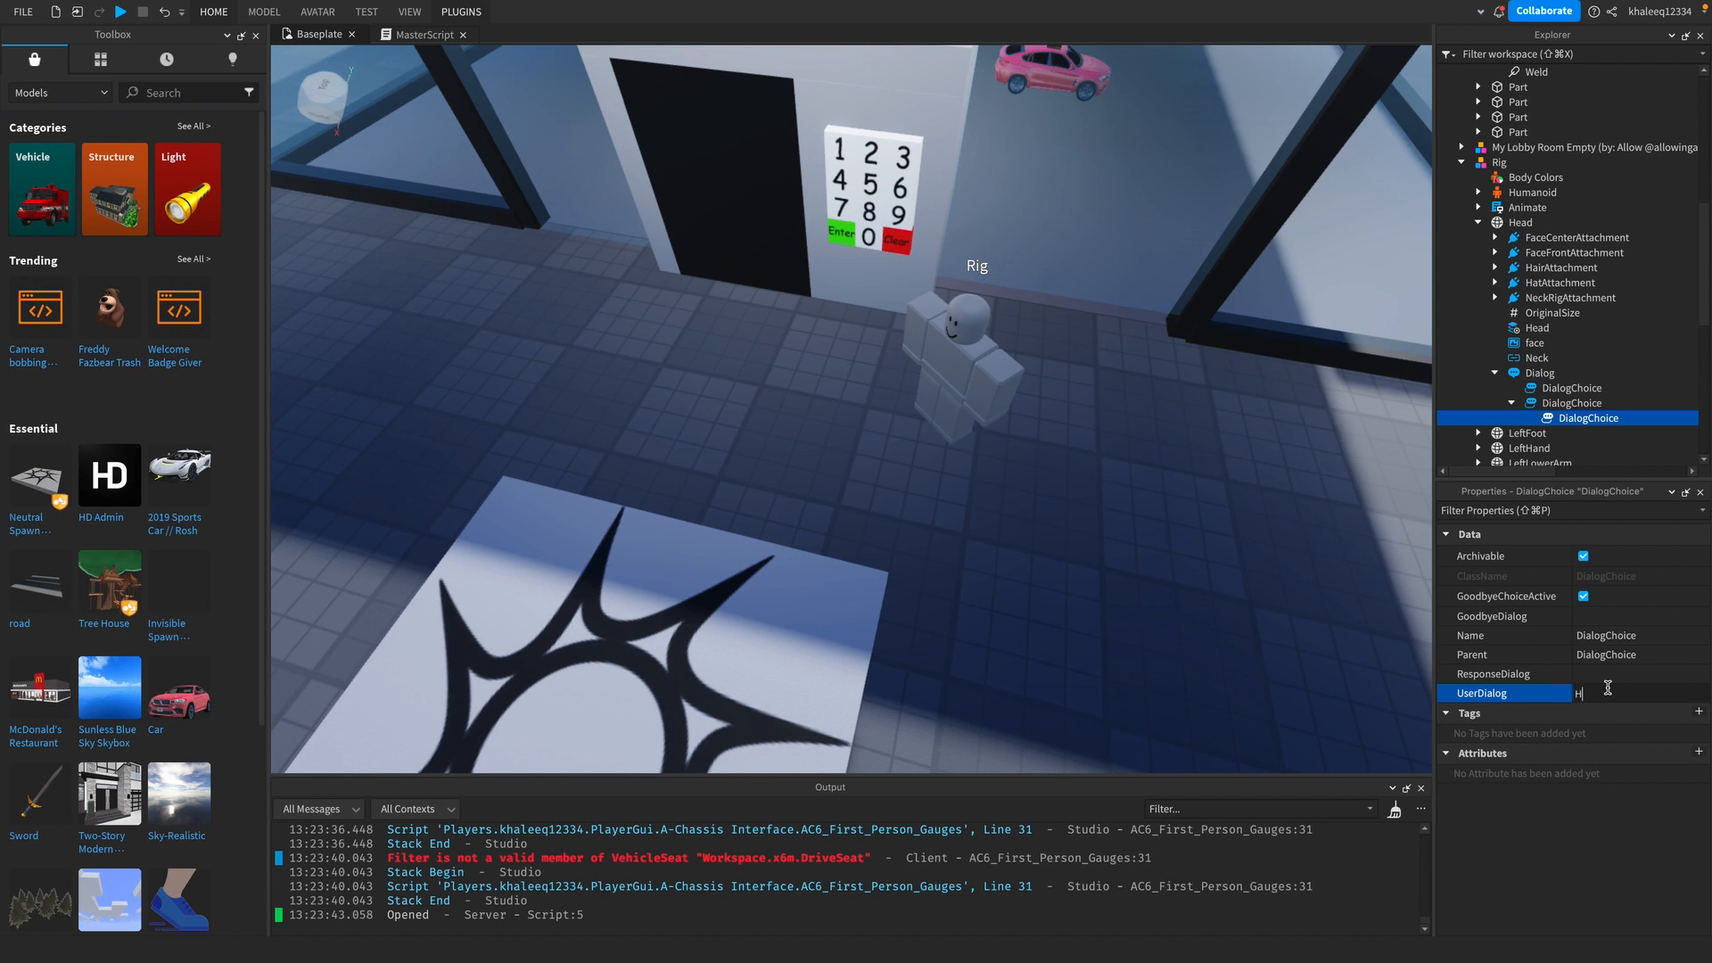
text(OW DO I GET IN)
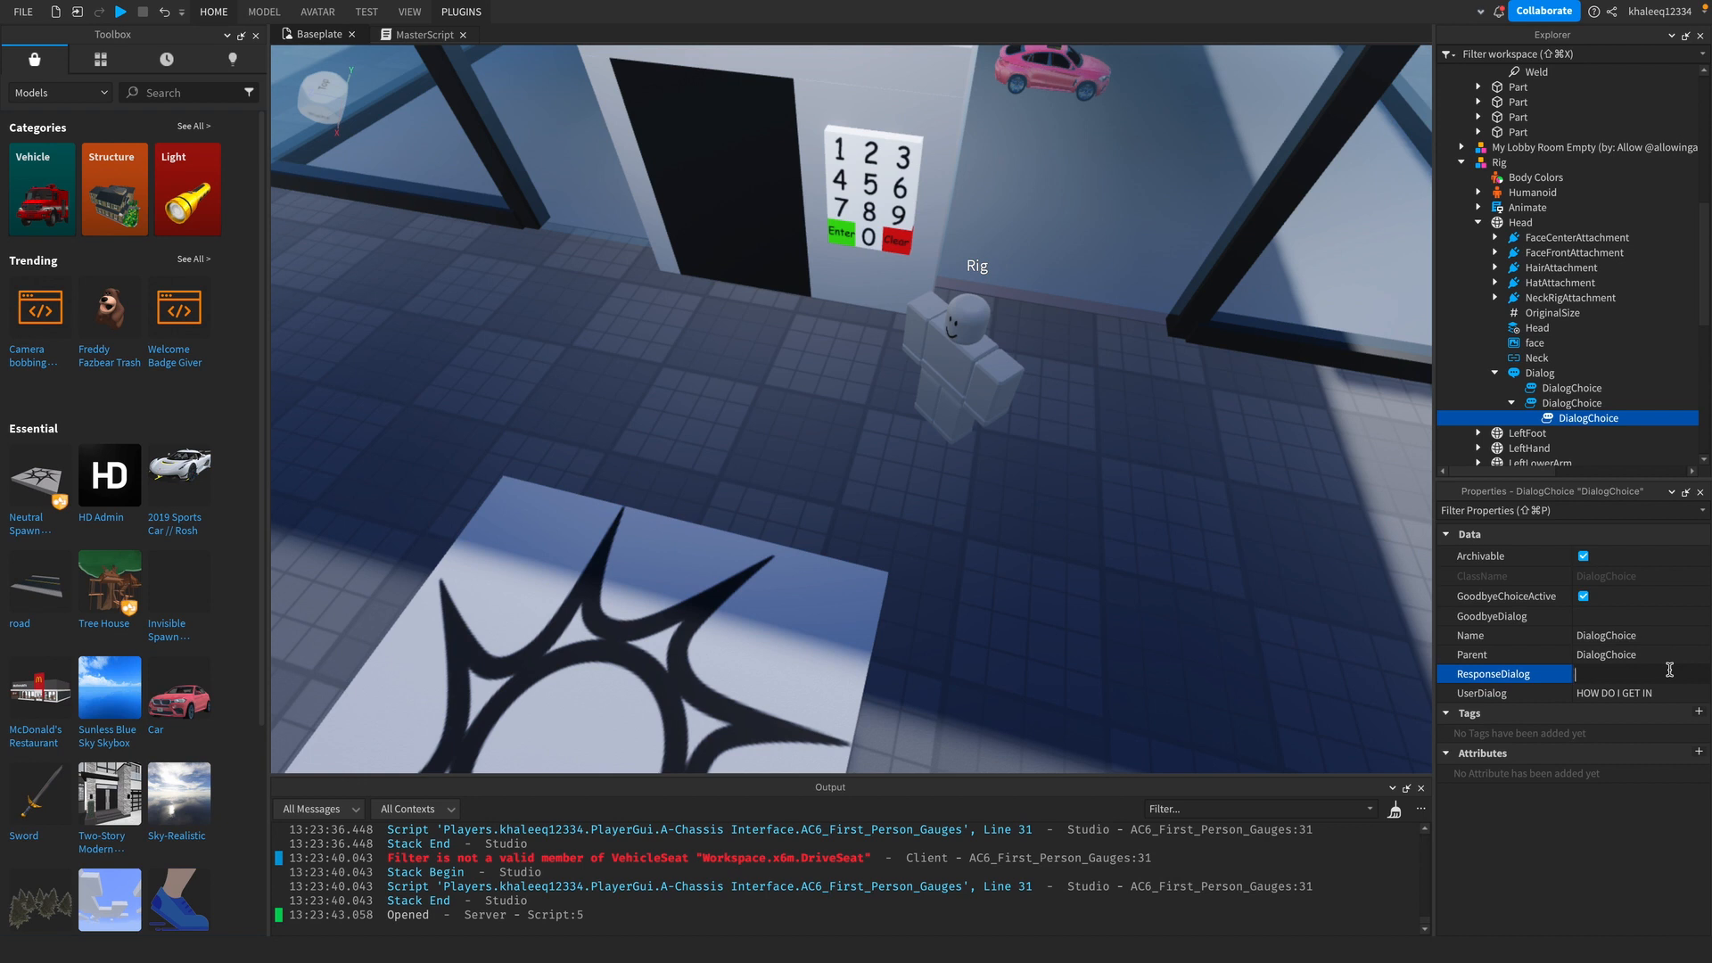
text(THE CODE TO GE)
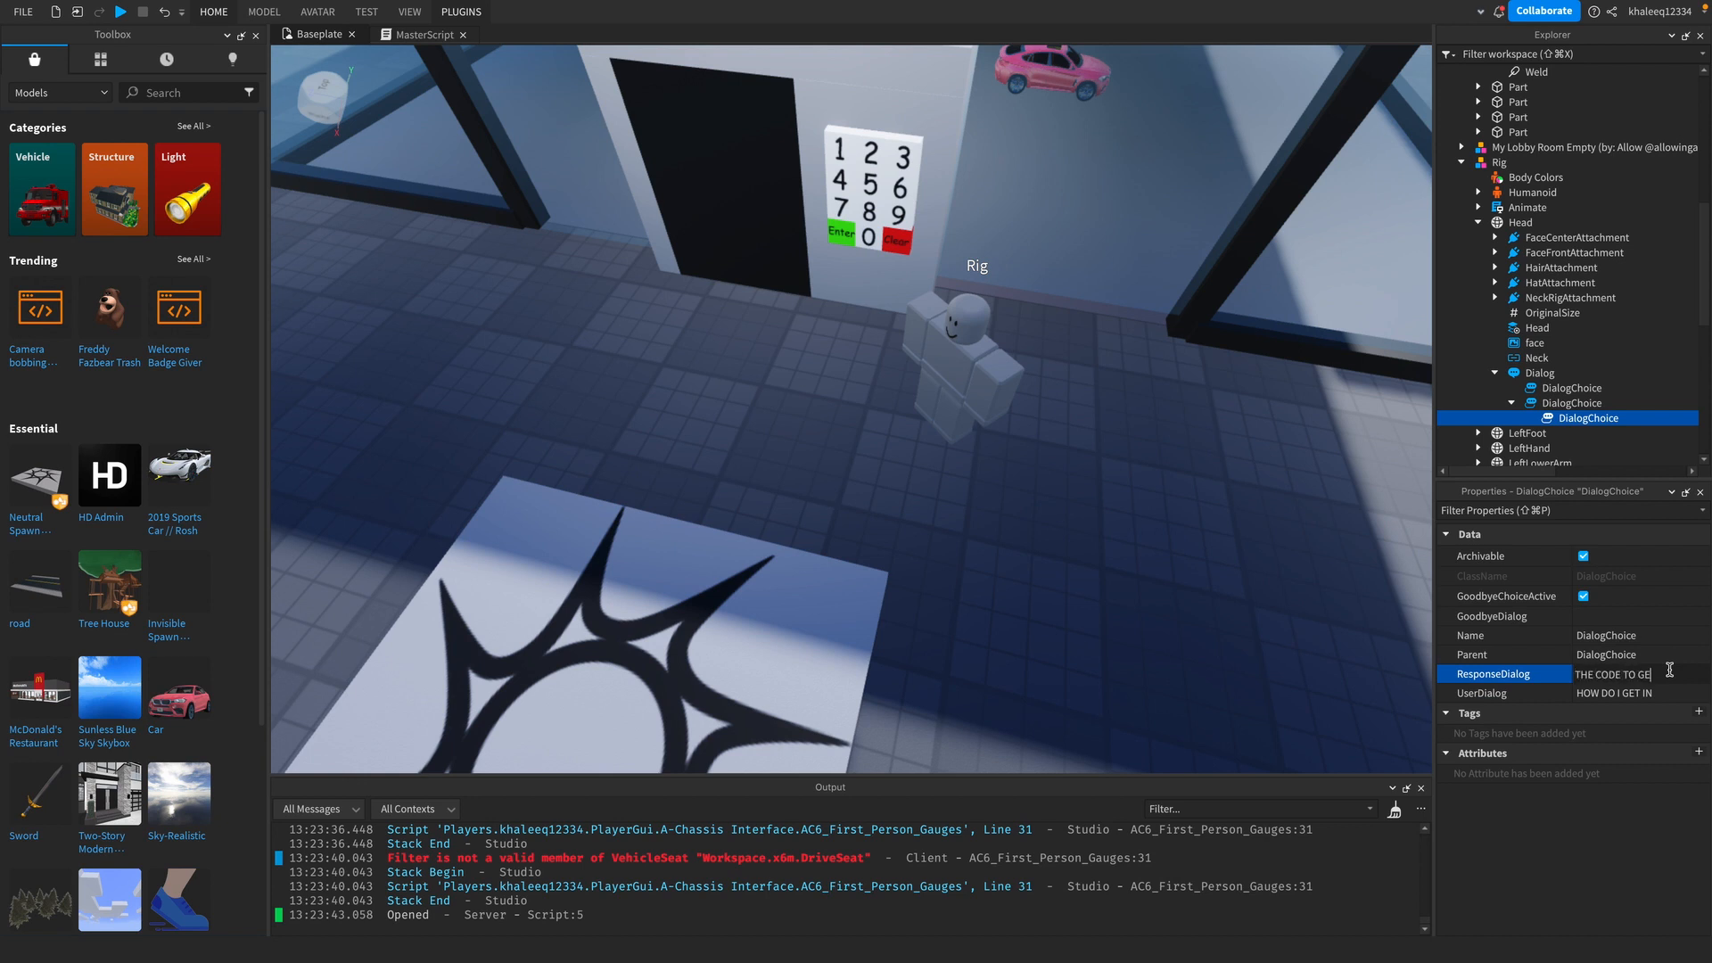
text(IN: 1)
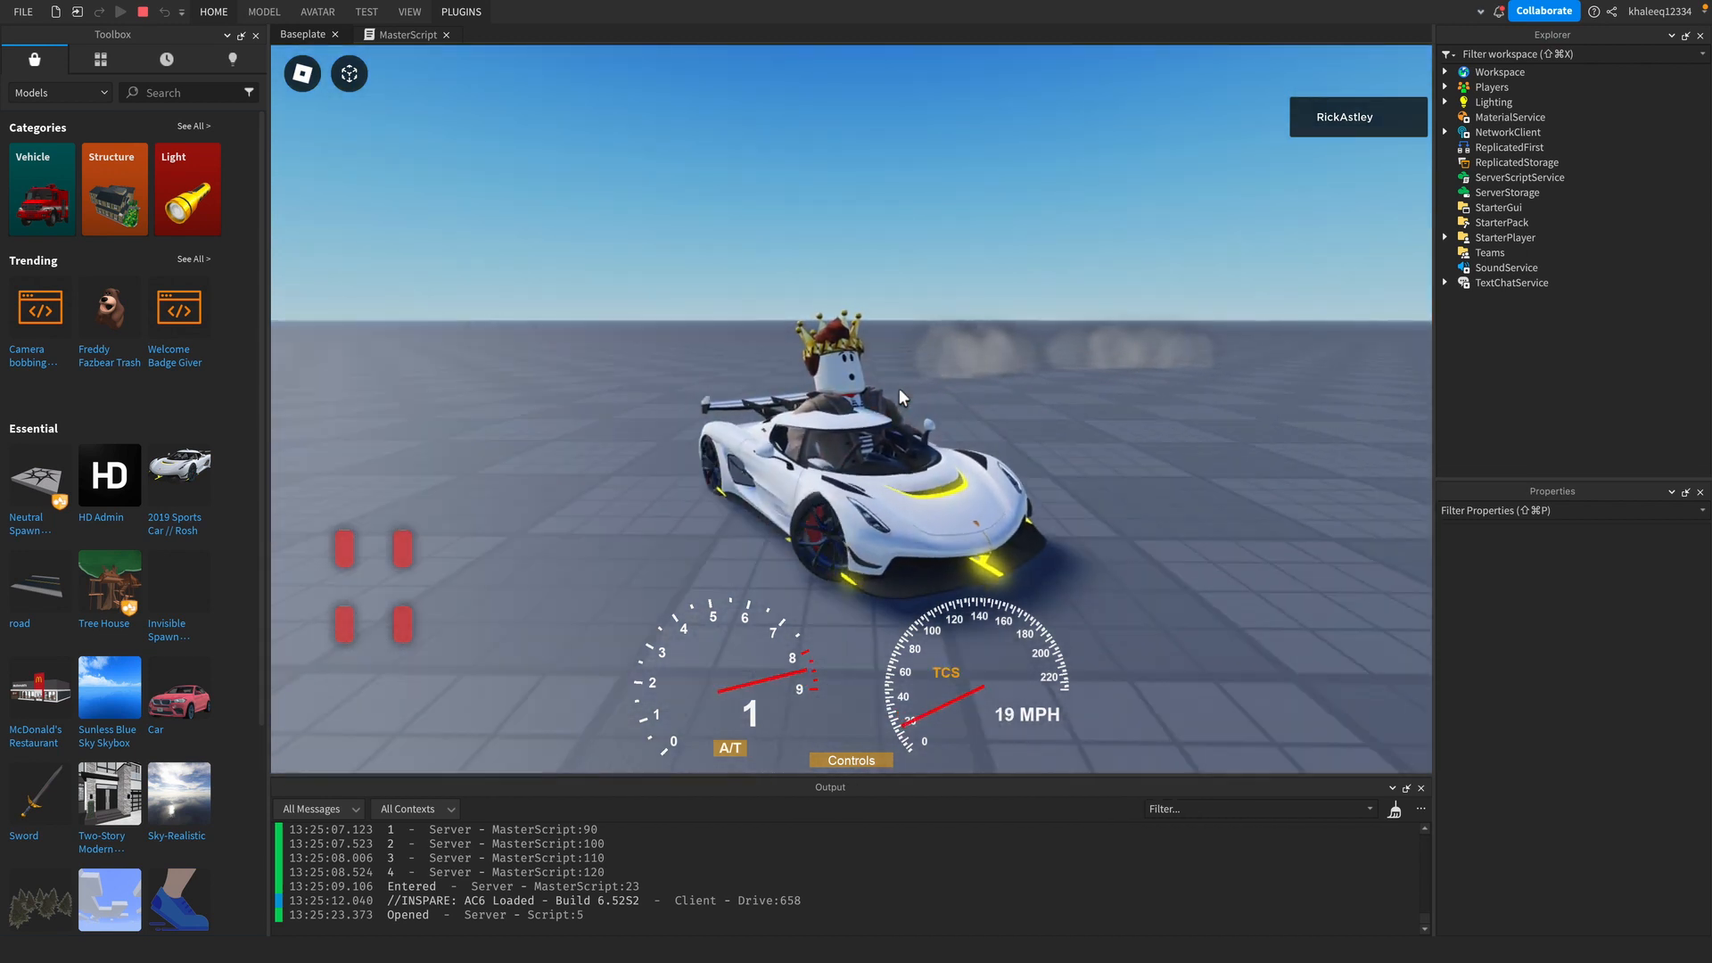
click(143, 12)
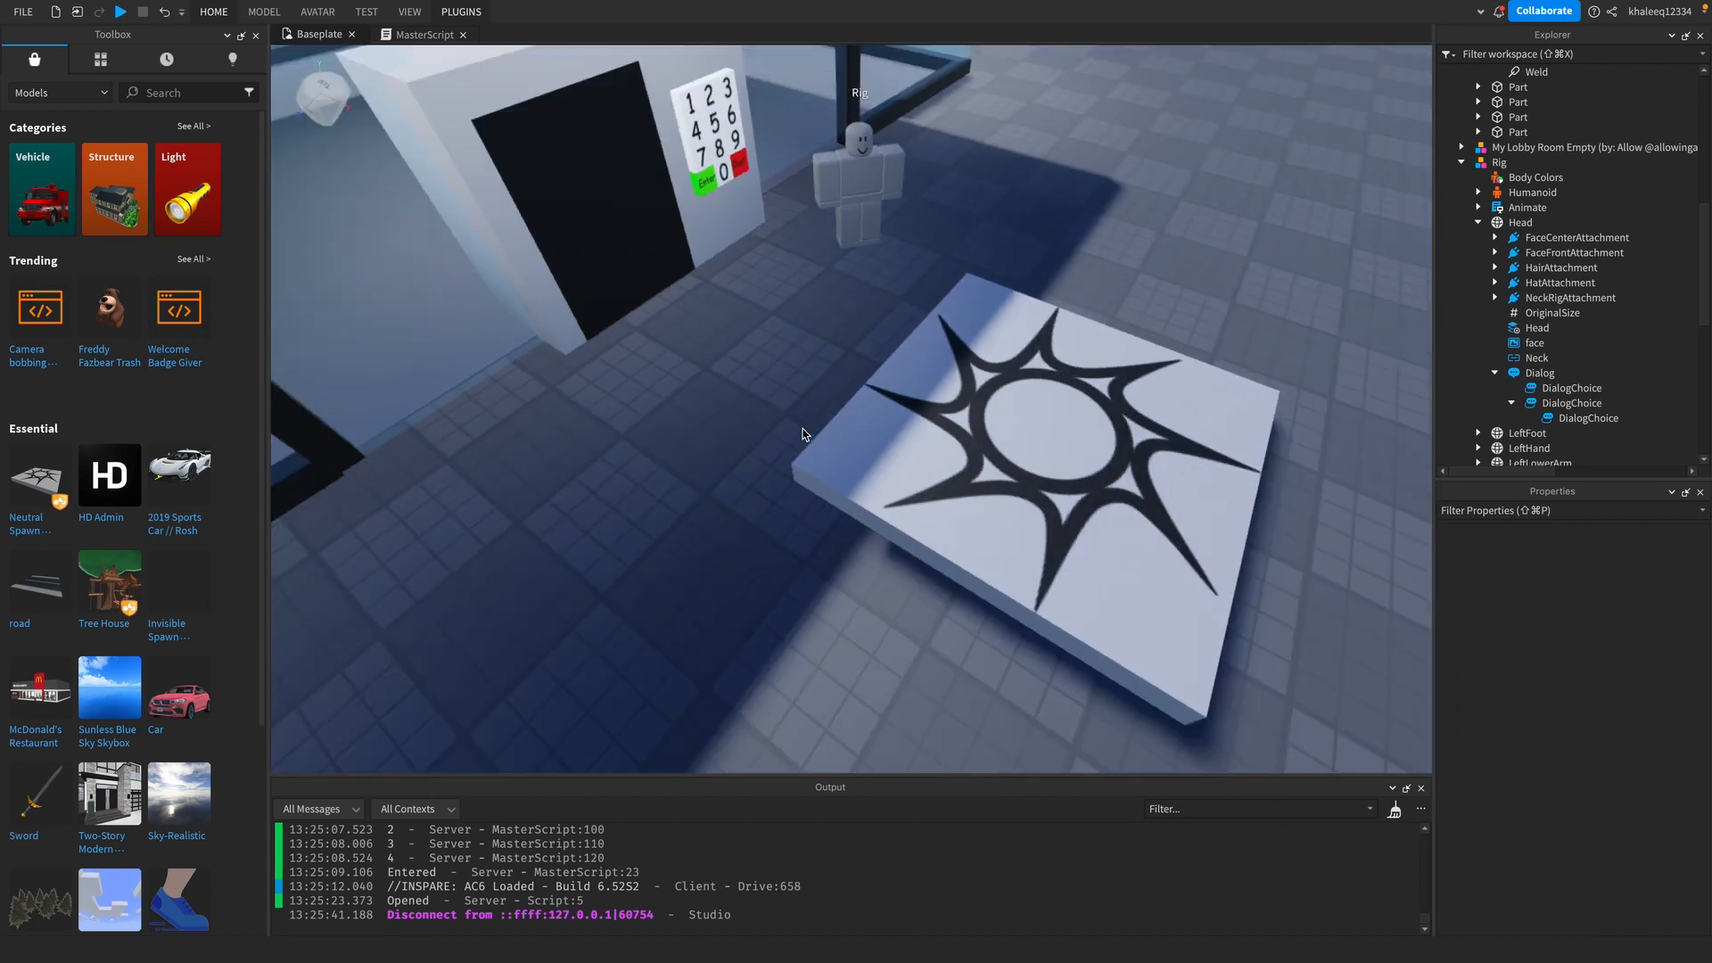
click(1500, 162)
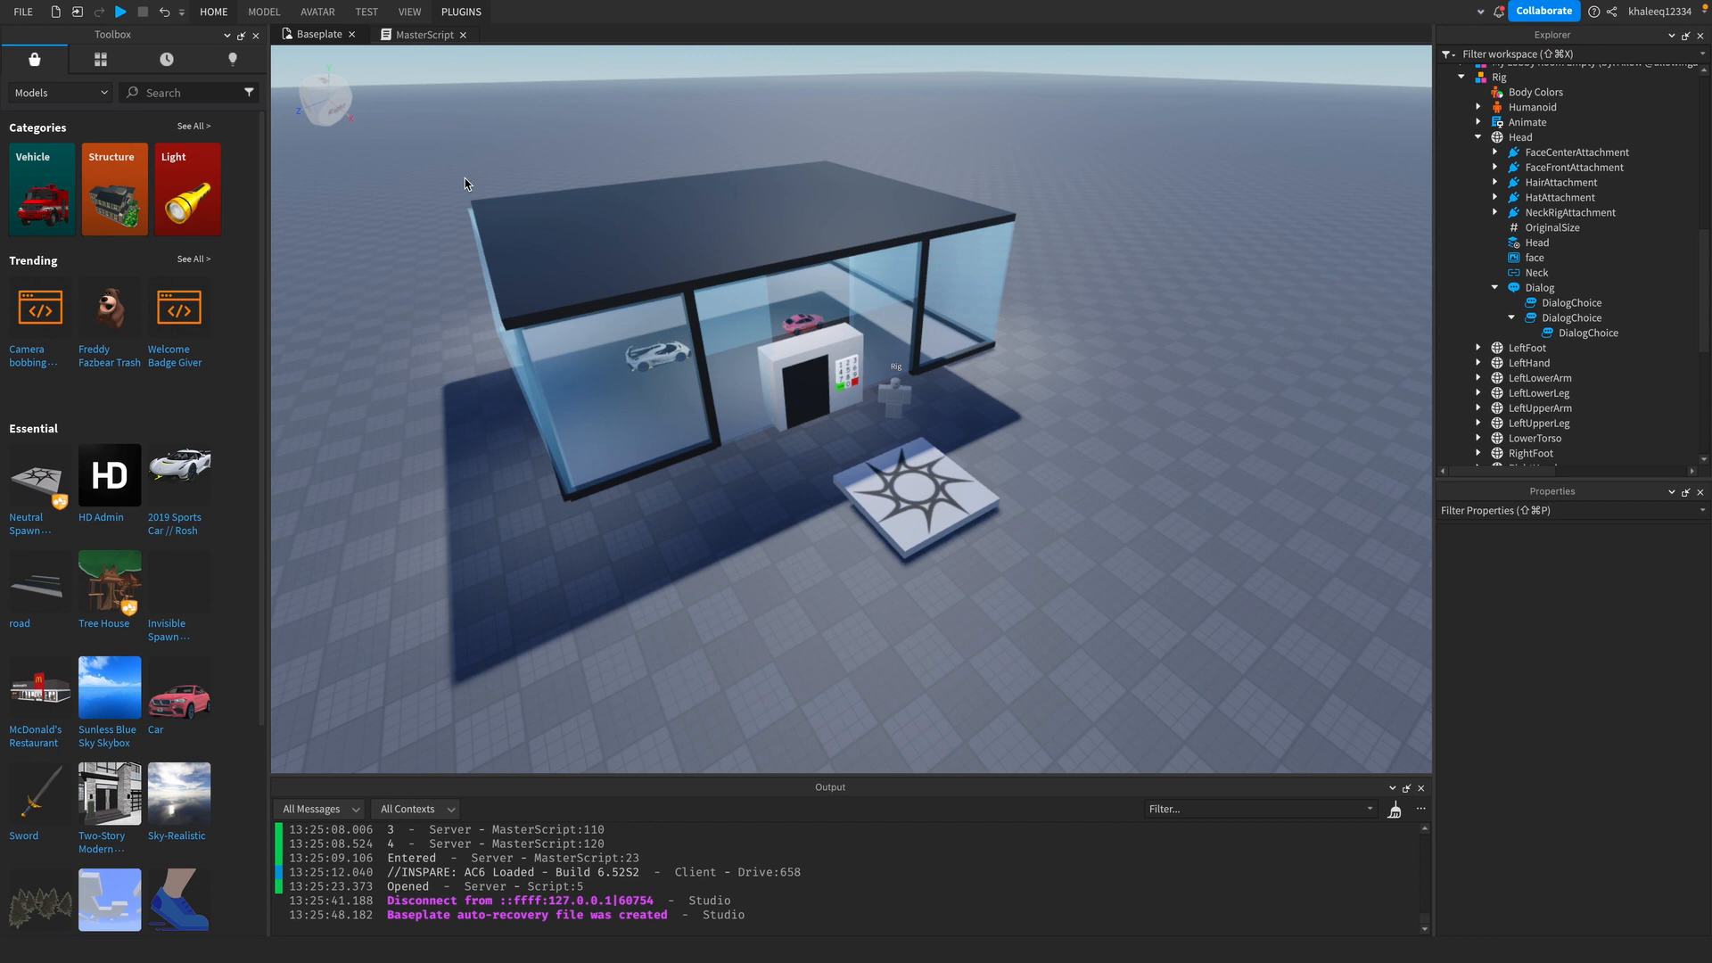
click(476, 216)
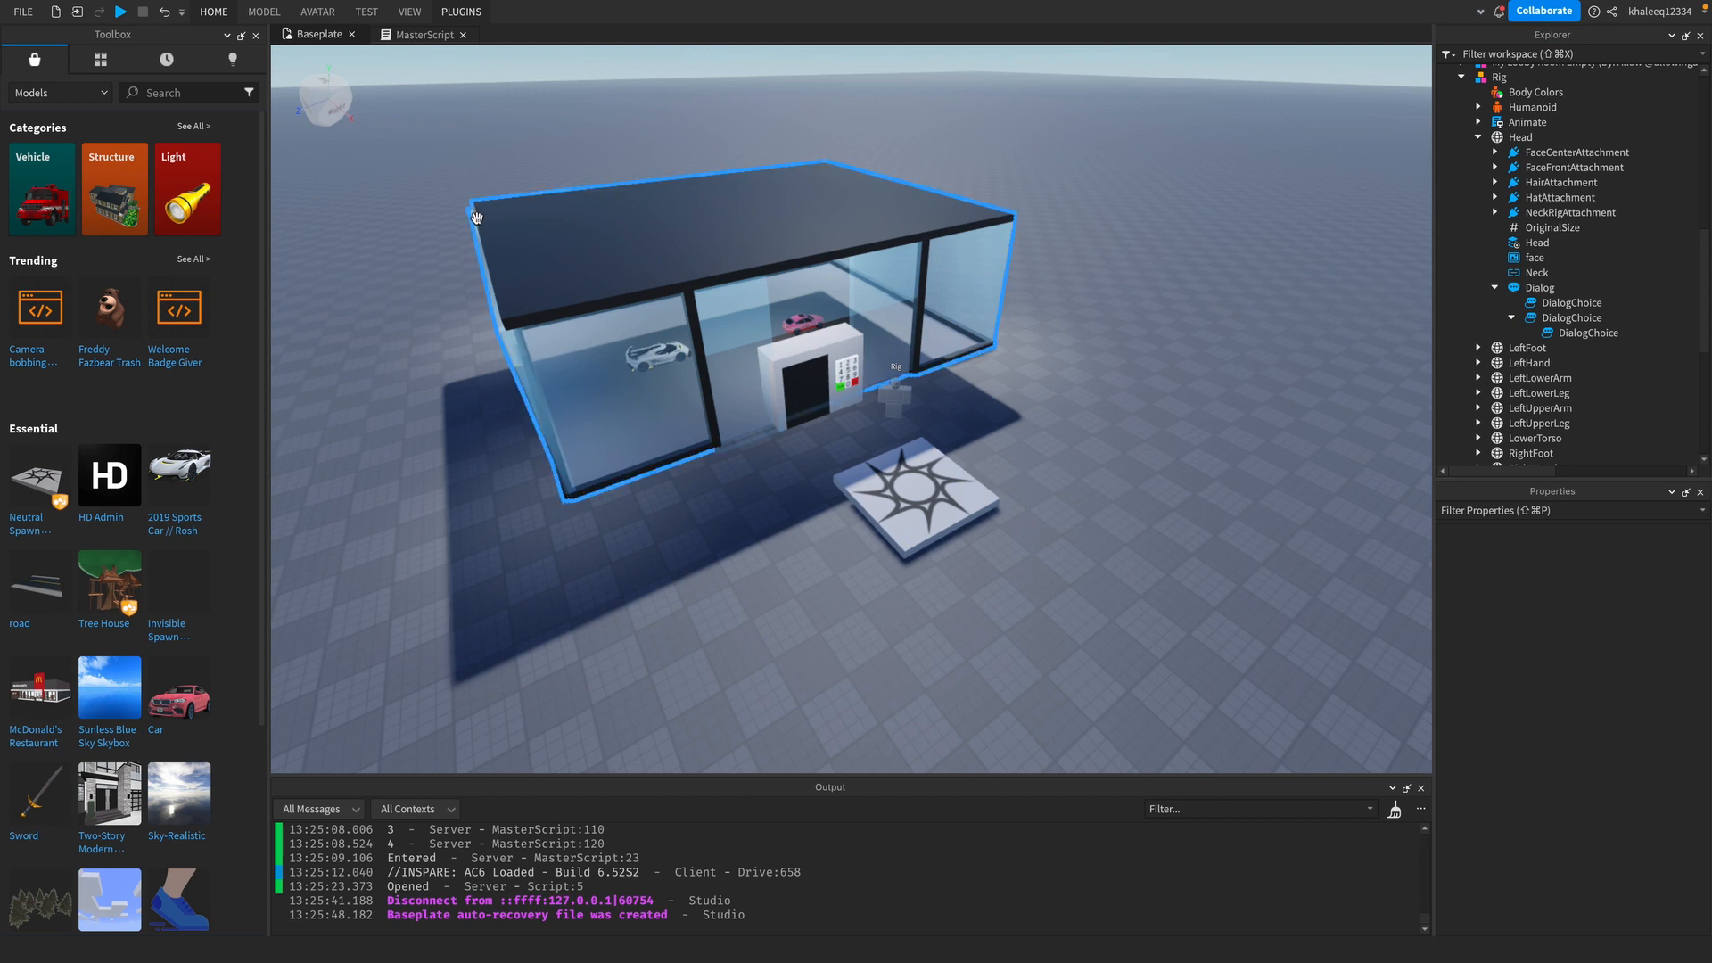